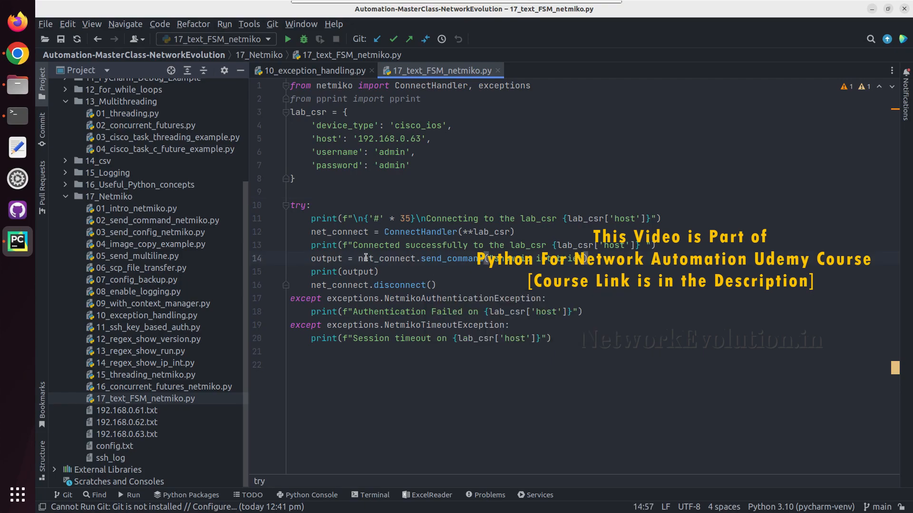
# - Edit send_command to send 'show ip int brie', then run 17_text_FSM_netmiko for the raw table
pyautogui.click(299, 191)
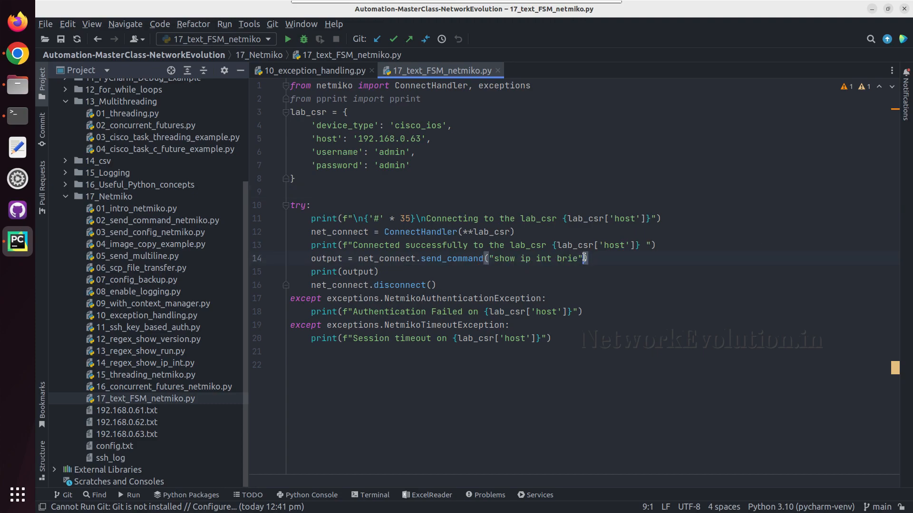
pyautogui.write(',')
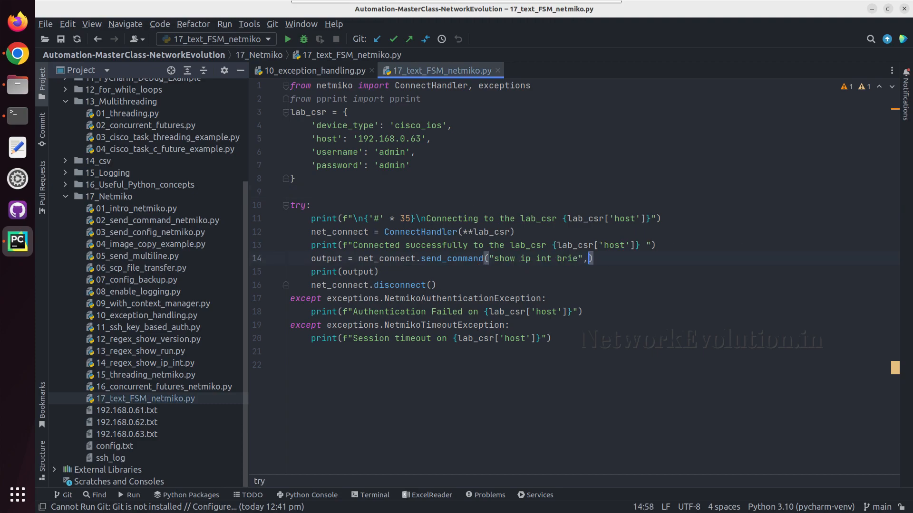
pyautogui.write('use')
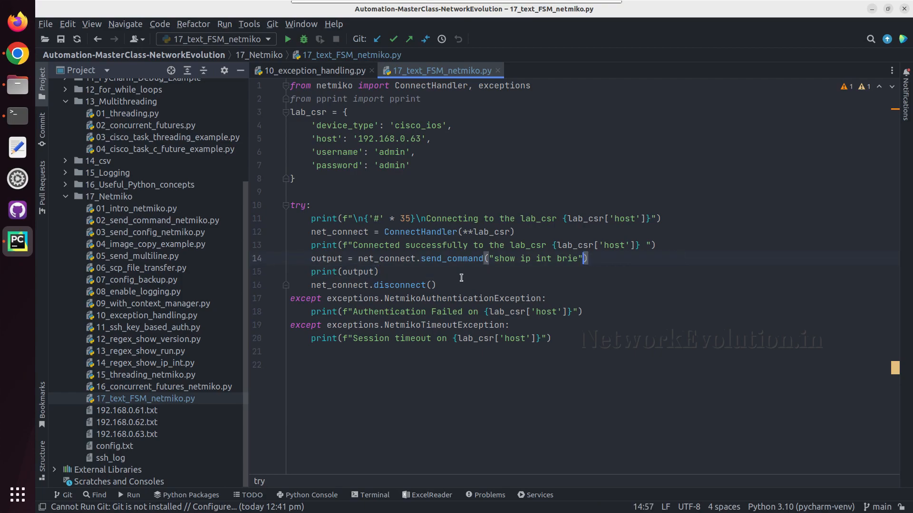
pyautogui.doubleClick(420, 232)
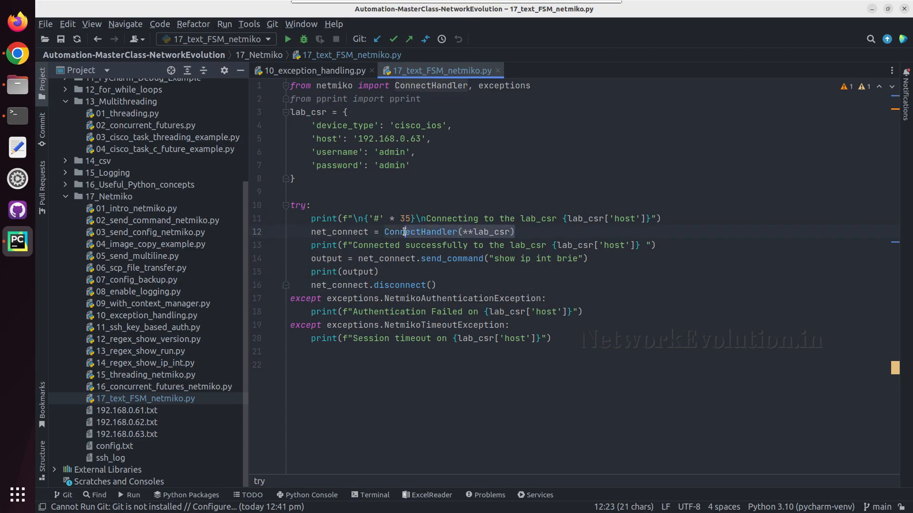
pyautogui.click(573, 259)
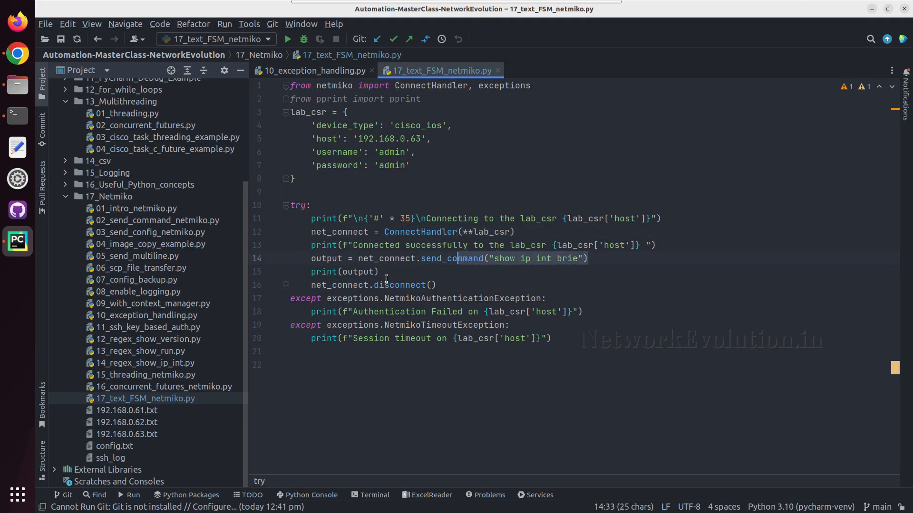
pyautogui.click(379, 271)
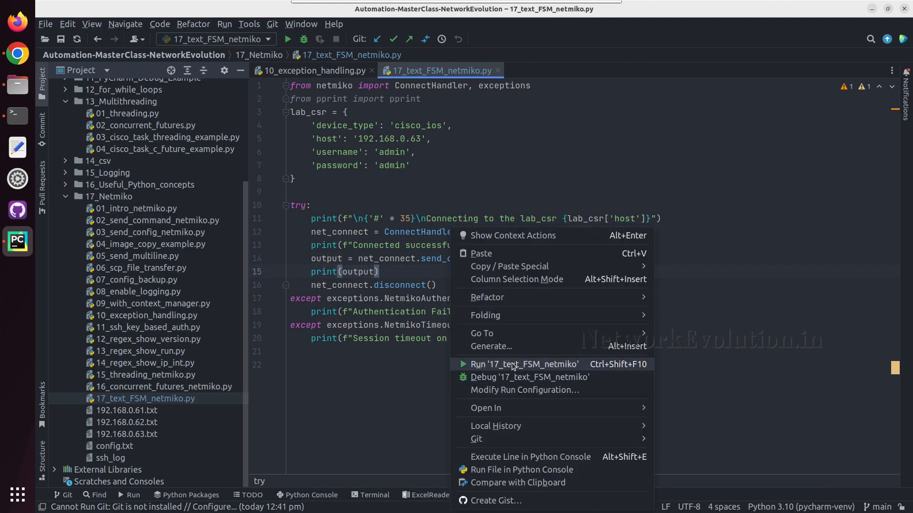
pyautogui.click(524, 364)
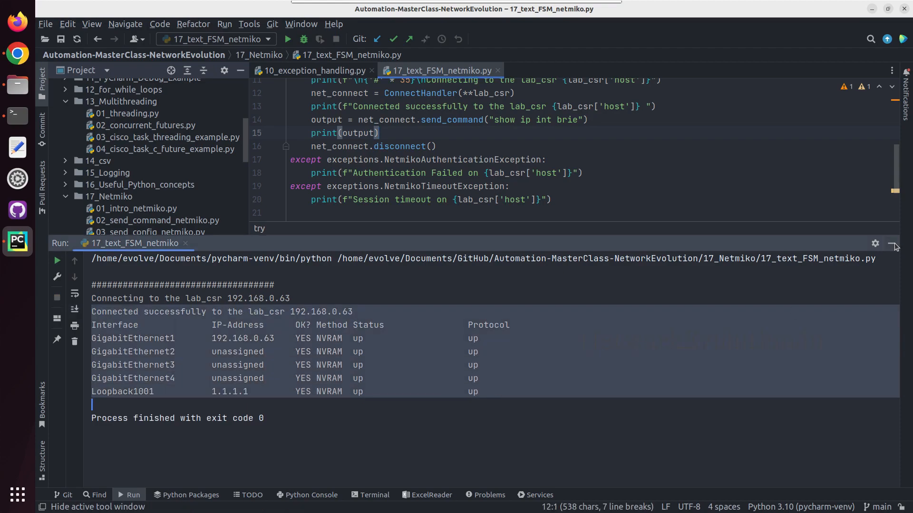
# - Add use_textfsm=True to send_command and rerun the script to get interface dictionaries
pyautogui.click(894, 244)
pyautogui.write(', ')
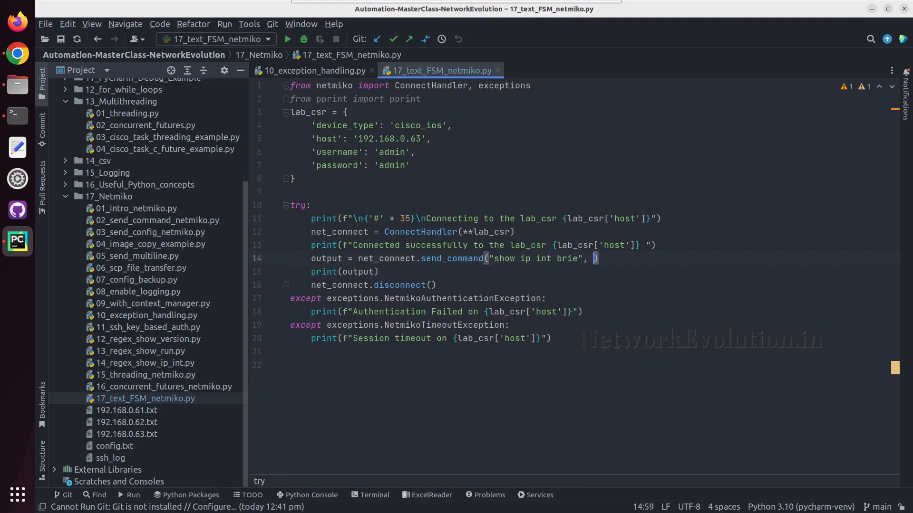
pyautogui.write('us')
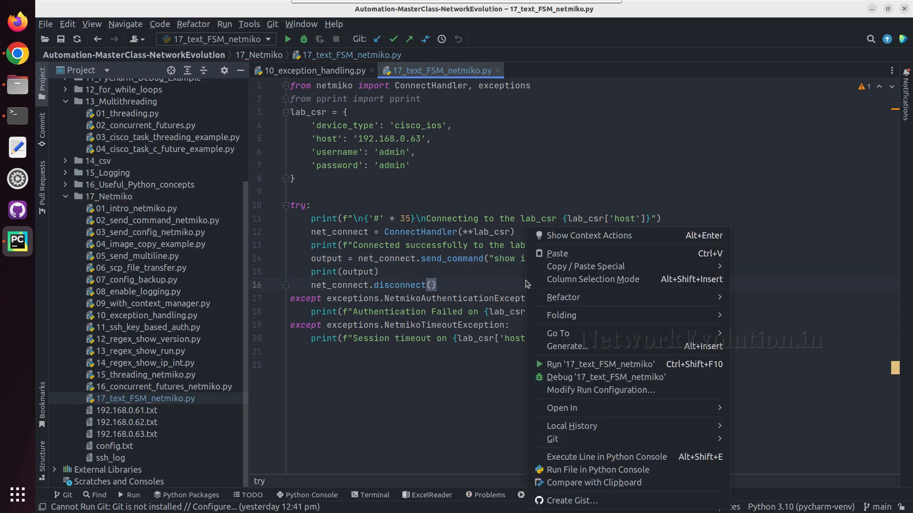
pyautogui.moveTo(600, 363)
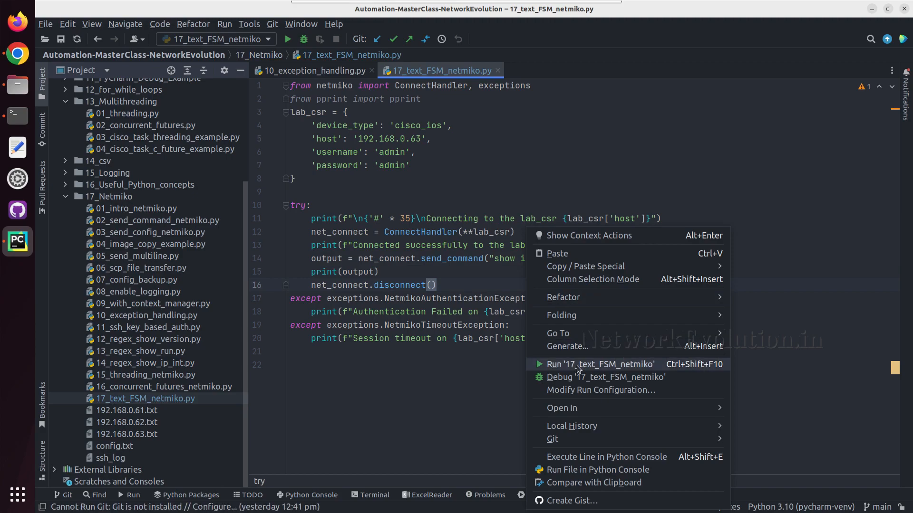
pyautogui.click(600, 364)
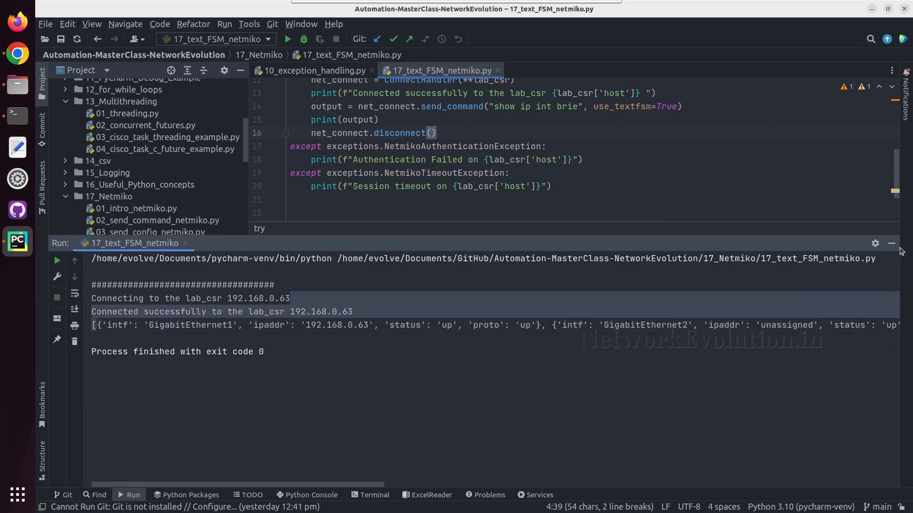
pyautogui.click(890, 244)
pyautogui.write('p')
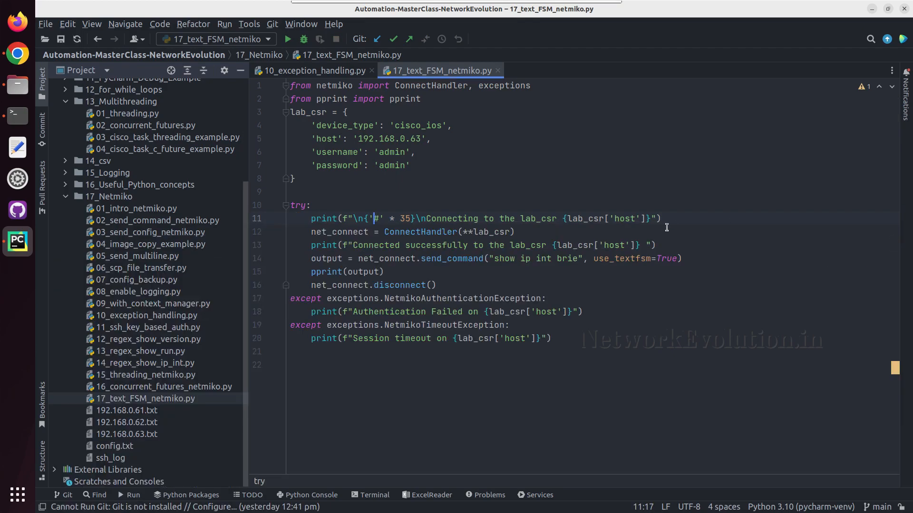
# - Switch to the ntc-templates GitHub repository and browse into ntc_templates/templates
pyautogui.click(625, 258)
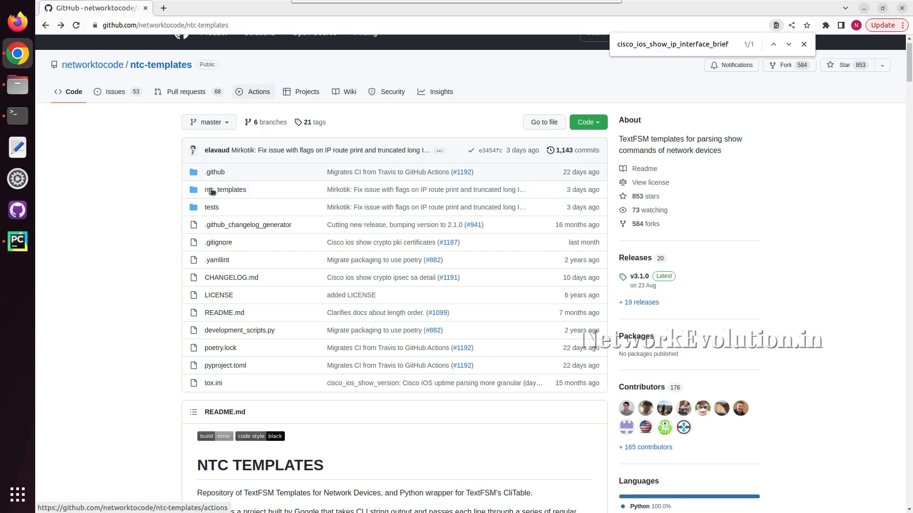
pyautogui.scroll(-3)
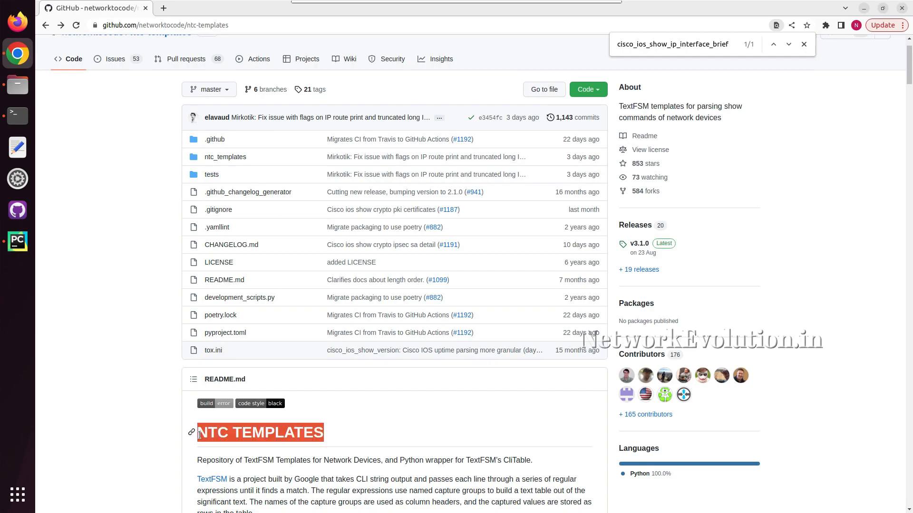
pyautogui.scroll(3)
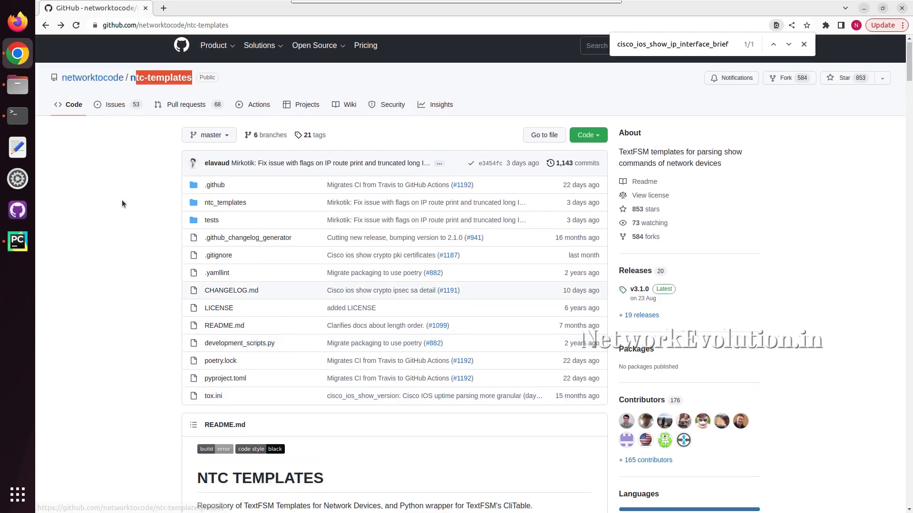
pyautogui.scroll(-3)
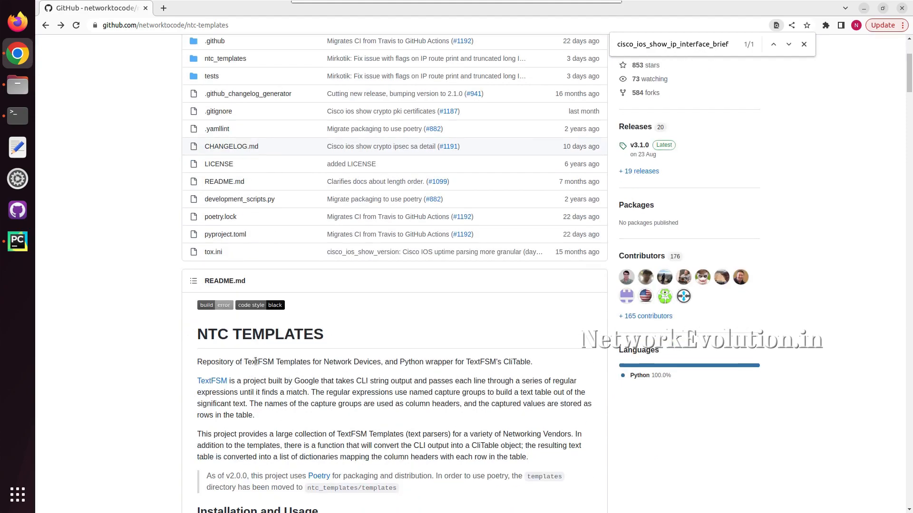
pyautogui.moveTo(362, 375)
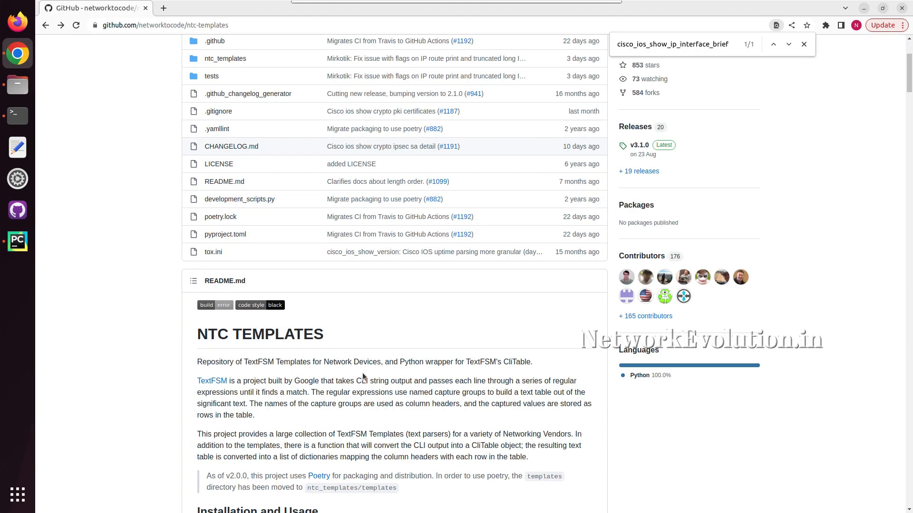
pyautogui.scroll(3)
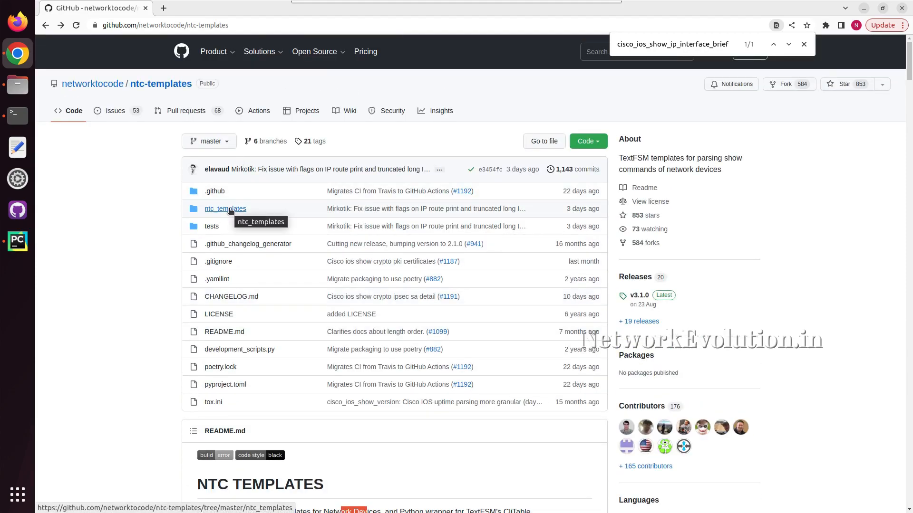
pyautogui.click(225, 208)
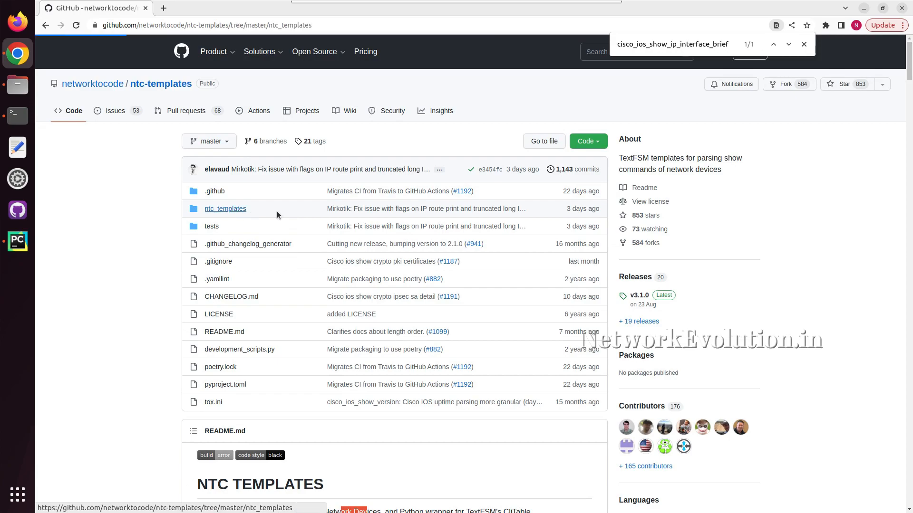
pyautogui.click(225, 208)
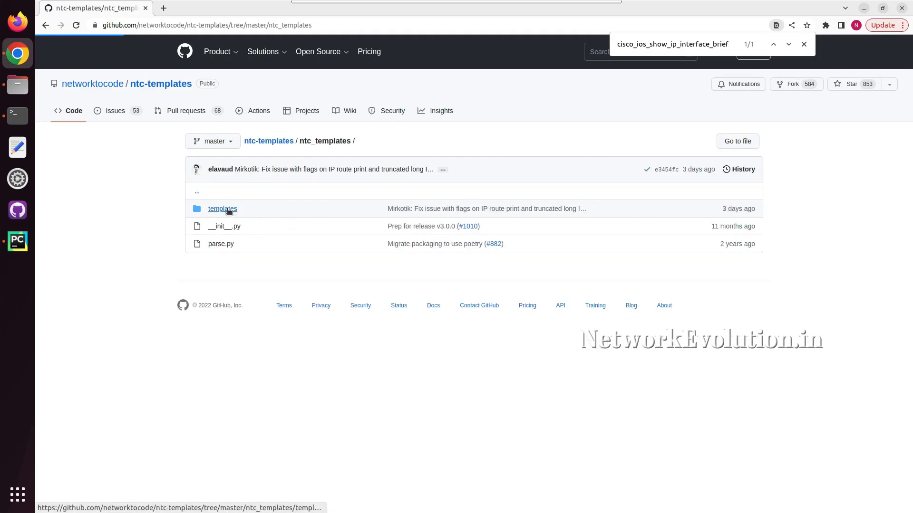
pyautogui.click(223, 208)
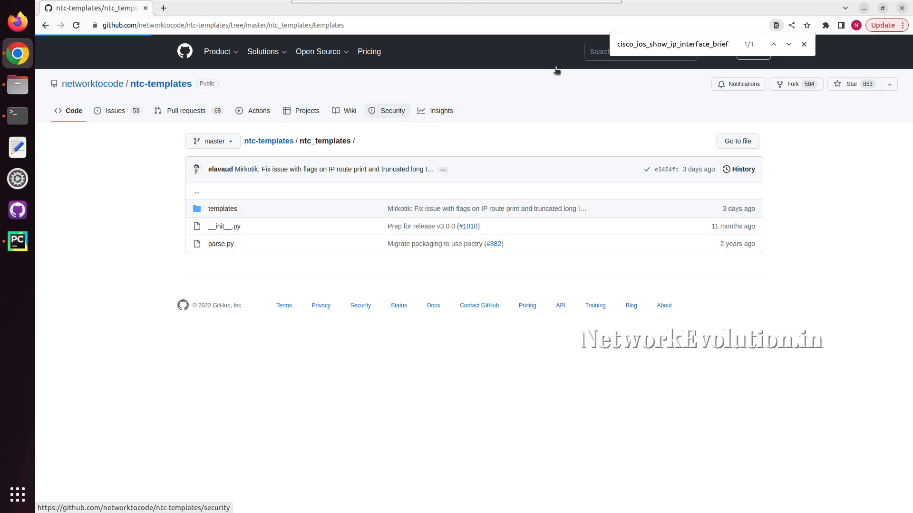
# - Review the cisco_ios_show_ip_interface_brief.textfsm template's INTF, IPADDR, STATUS and PROTO values, then return
pyautogui.click(223, 208)
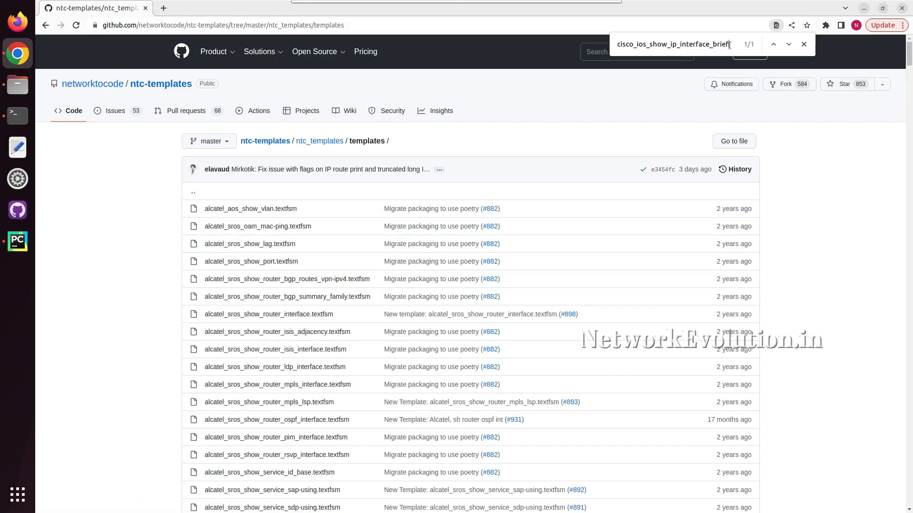
pyautogui.scroll(-3)
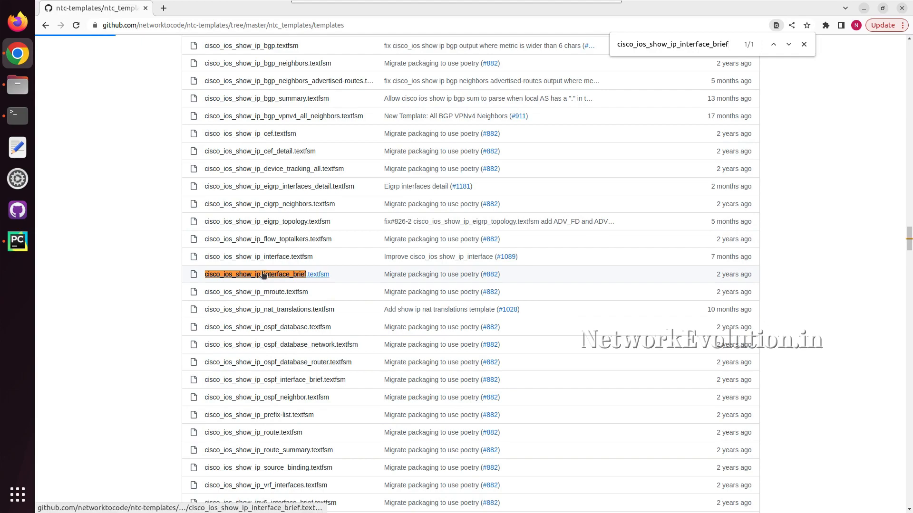
pyautogui.click(258, 274)
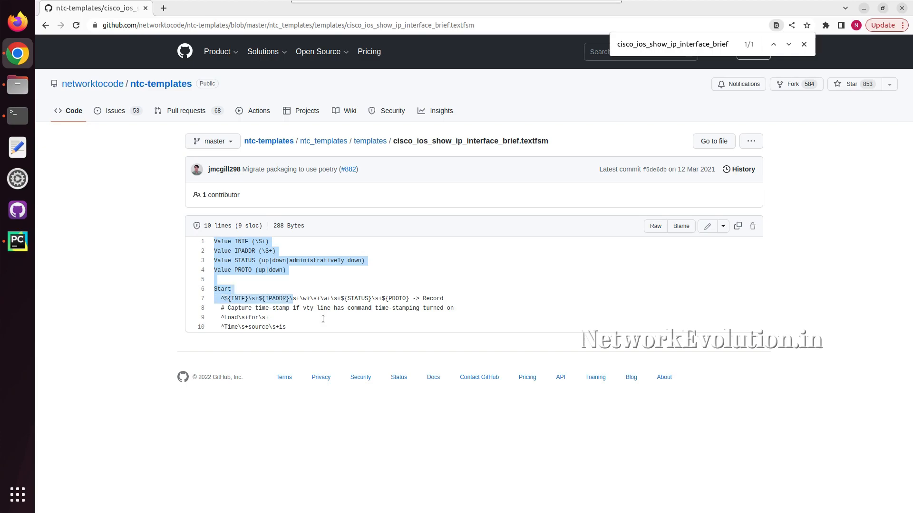
pyautogui.click(278, 270)
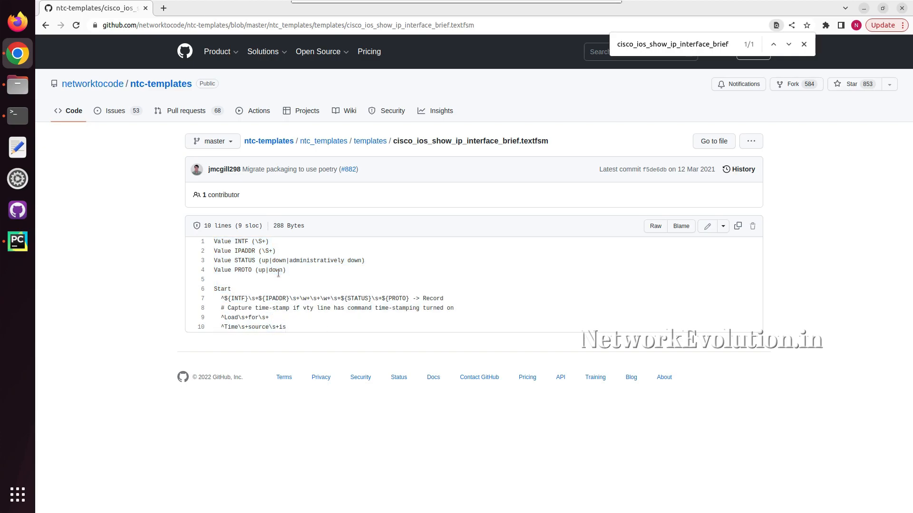
pyautogui.doubleClick(240, 241)
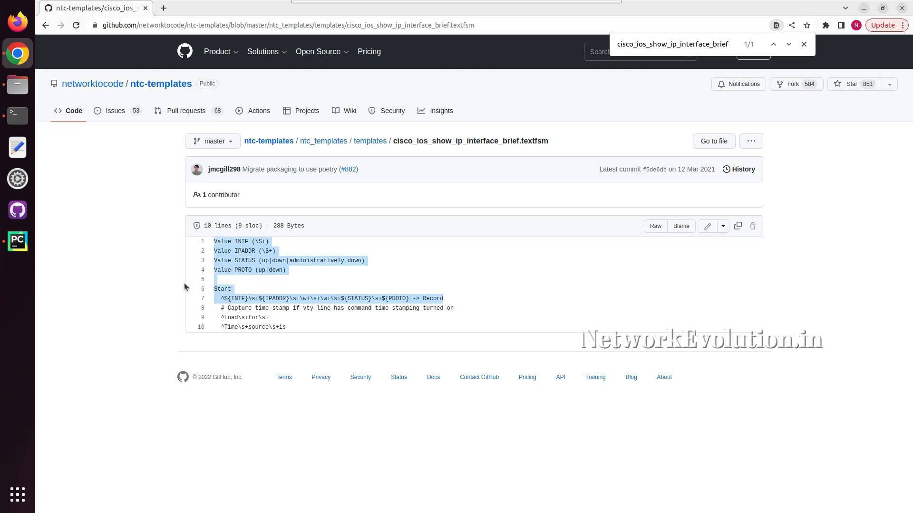
pyautogui.moveTo(165, 86)
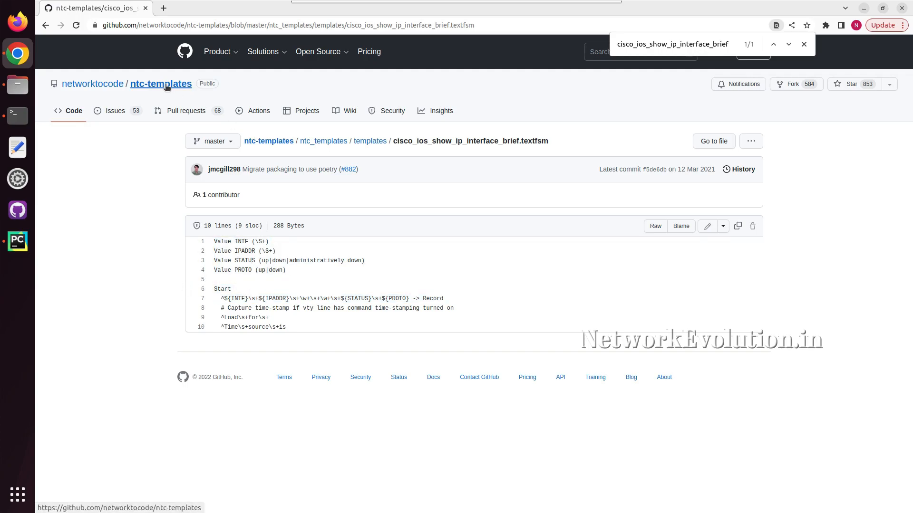
pyautogui.click(370, 141)
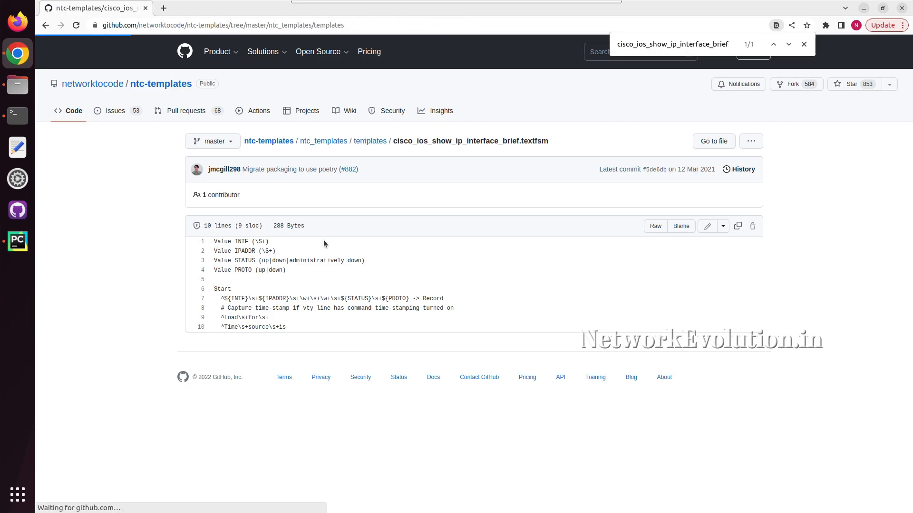
# - Find and open the index file in the templates folder
pyautogui.click(370, 141)
pyautogui.write('in')
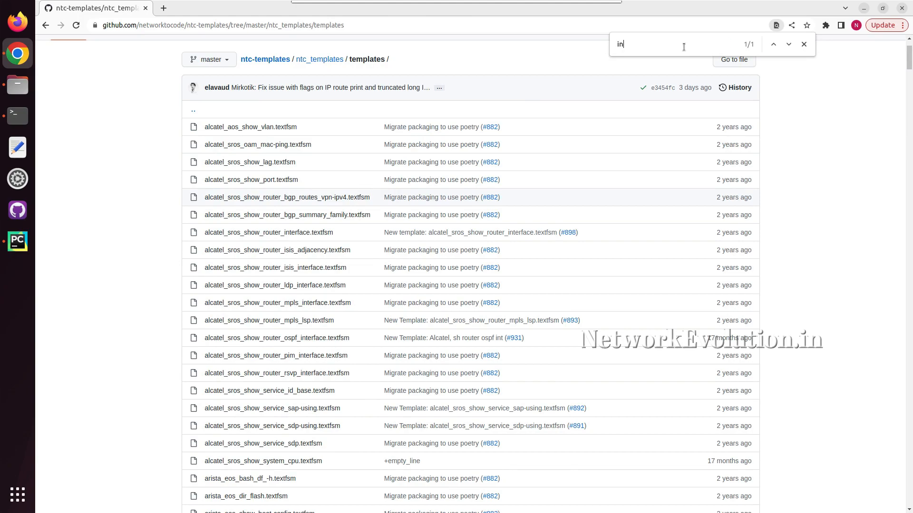
pyautogui.write('dex')
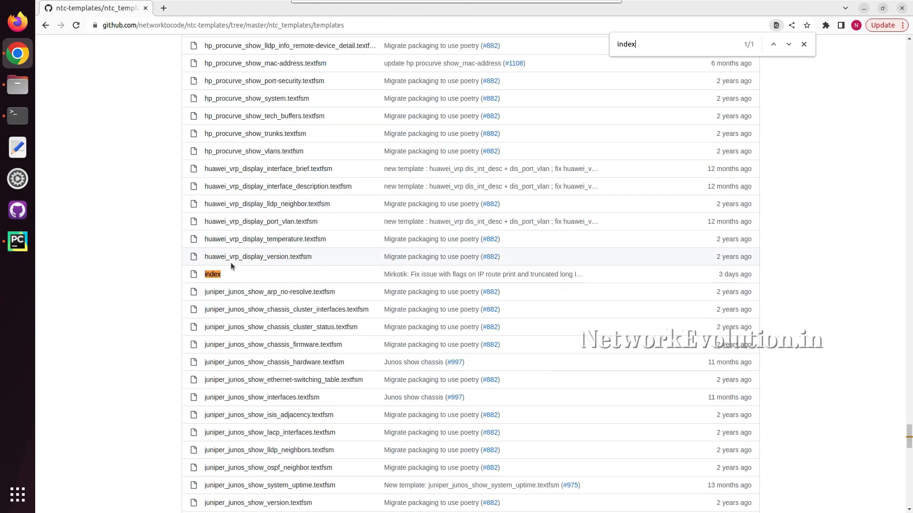
pyautogui.click(213, 274)
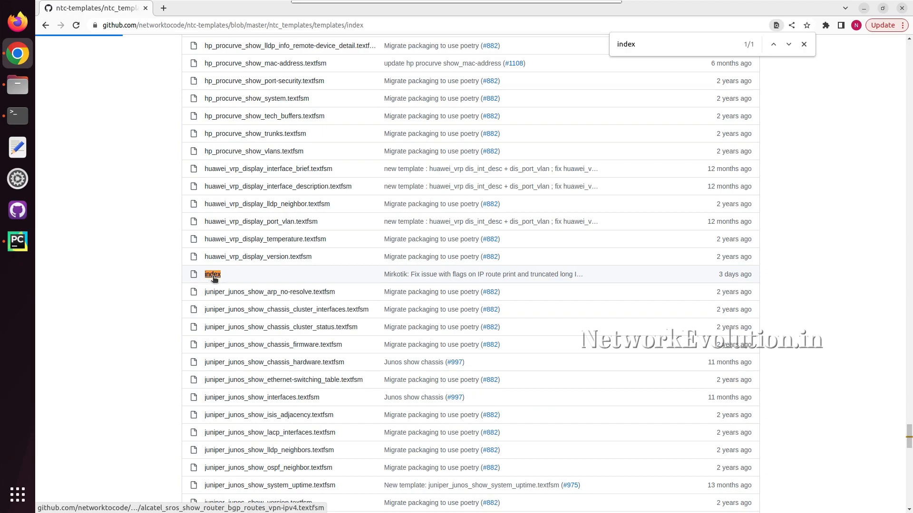
pyautogui.click(213, 274)
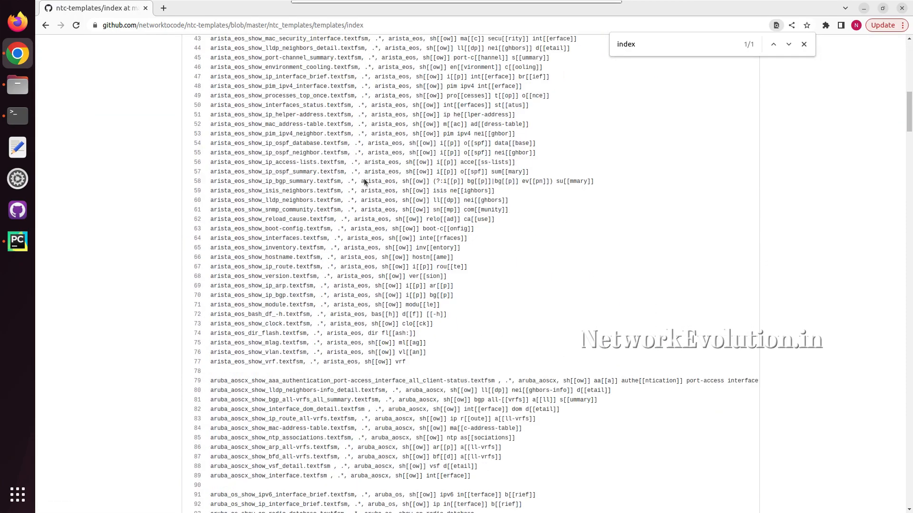
# - Search the index for cisco_ios_show_ip_inte to locate the show ip int brief mapping
pyautogui.scroll(-3)
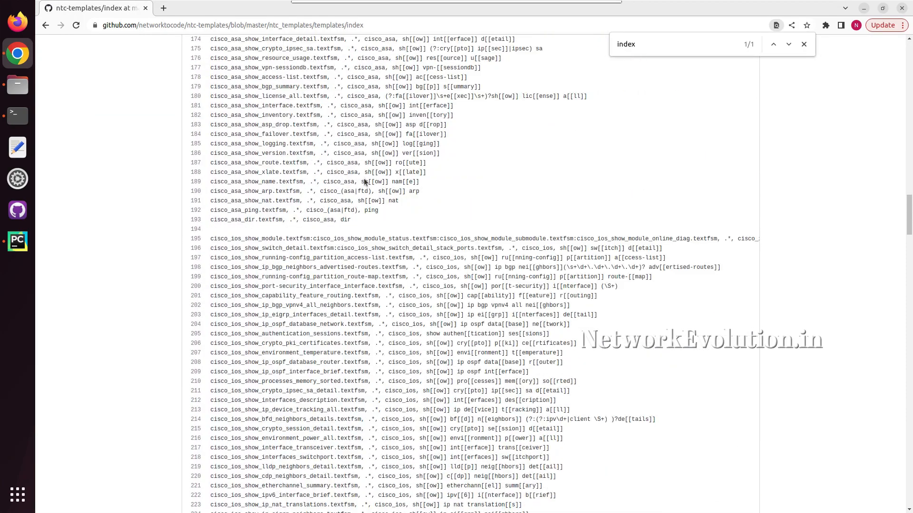
pyautogui.scroll(-3)
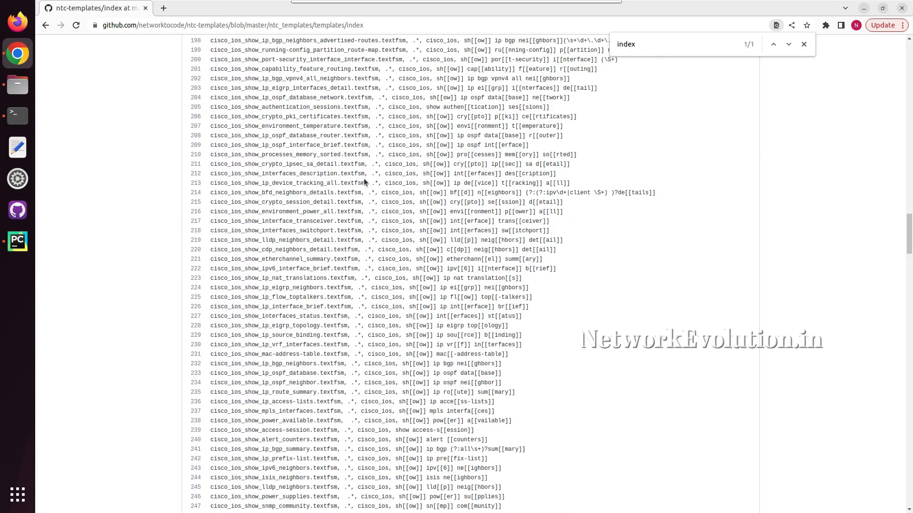
pyautogui.scroll(-3)
pyautogui.write('cisco_ios_')
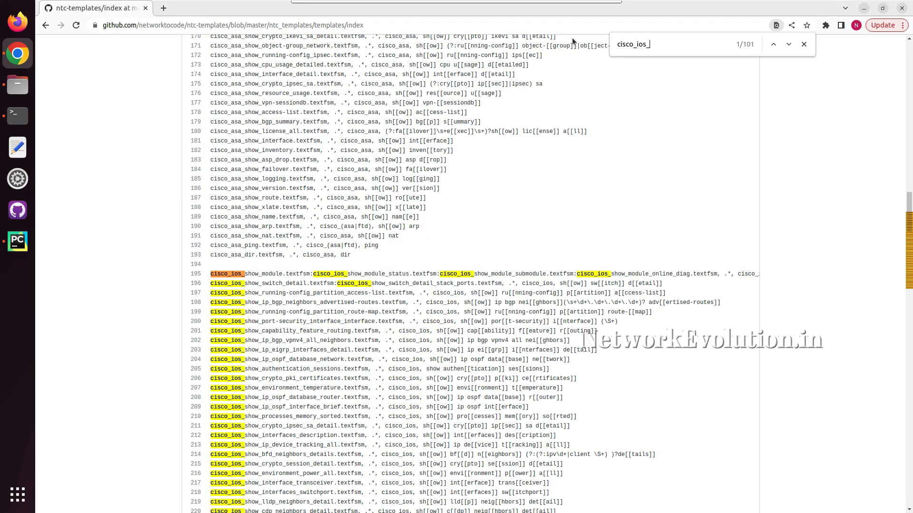
pyautogui.write('show_ip')
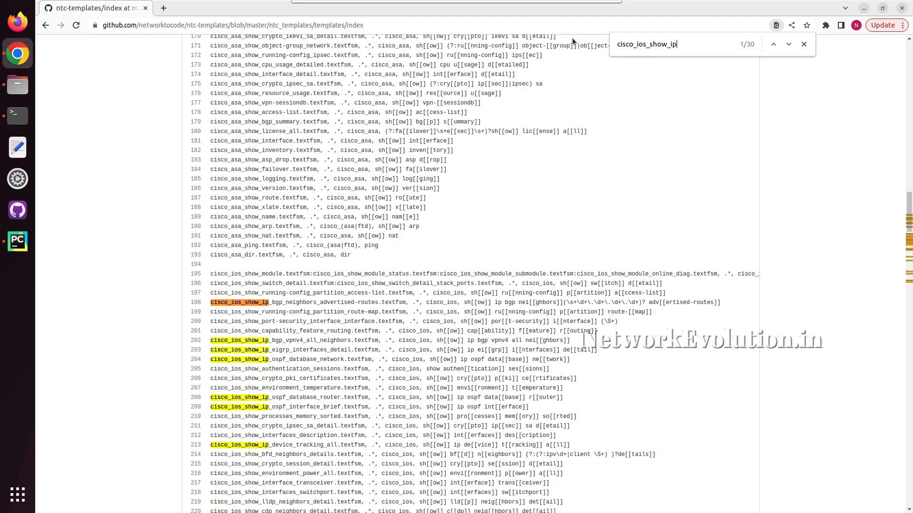
pyautogui.write('_inte')
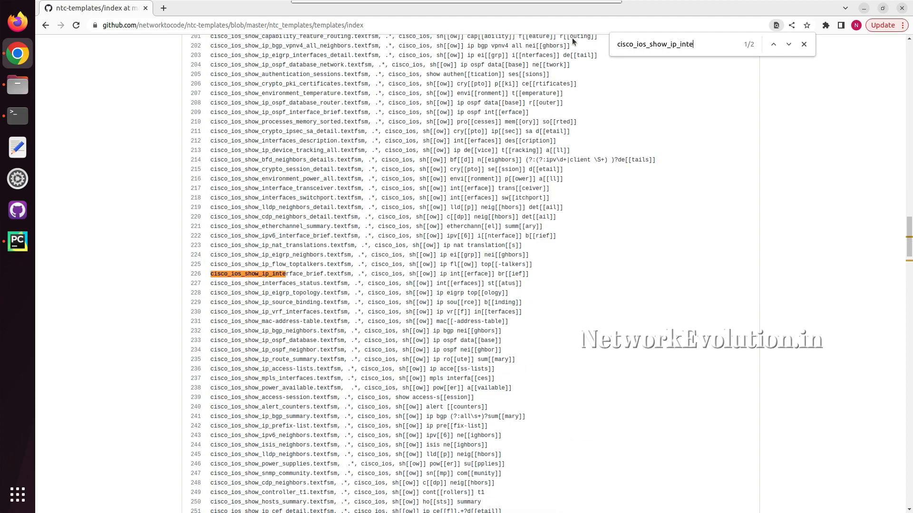
pyautogui.moveTo(355, 285)
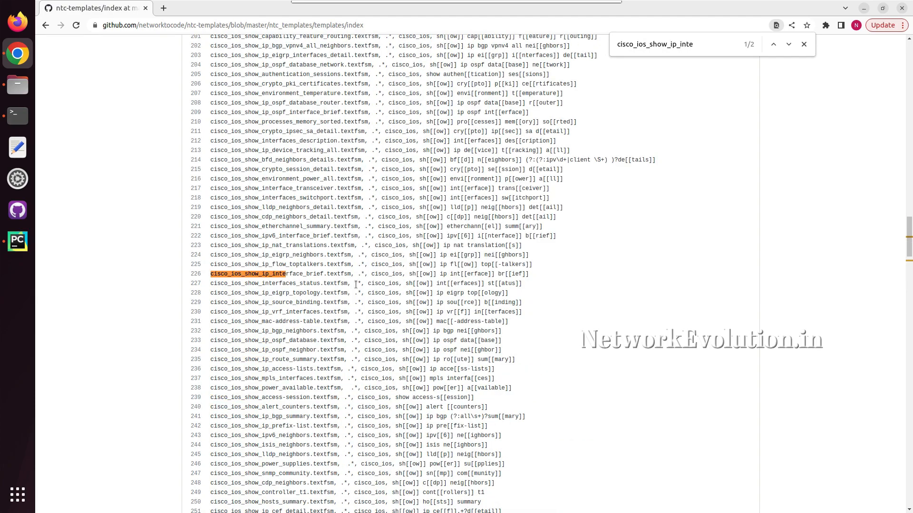
pyautogui.moveTo(562, 262)
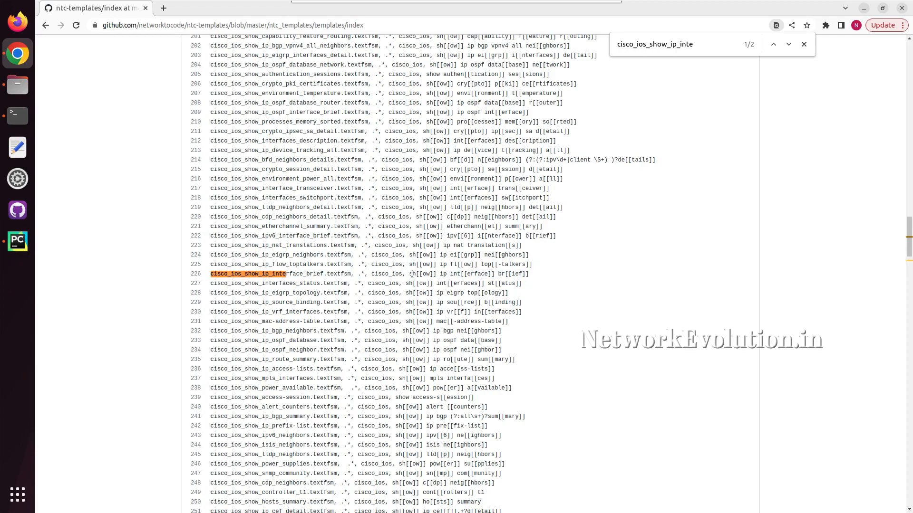
pyautogui.moveTo(500, 275)
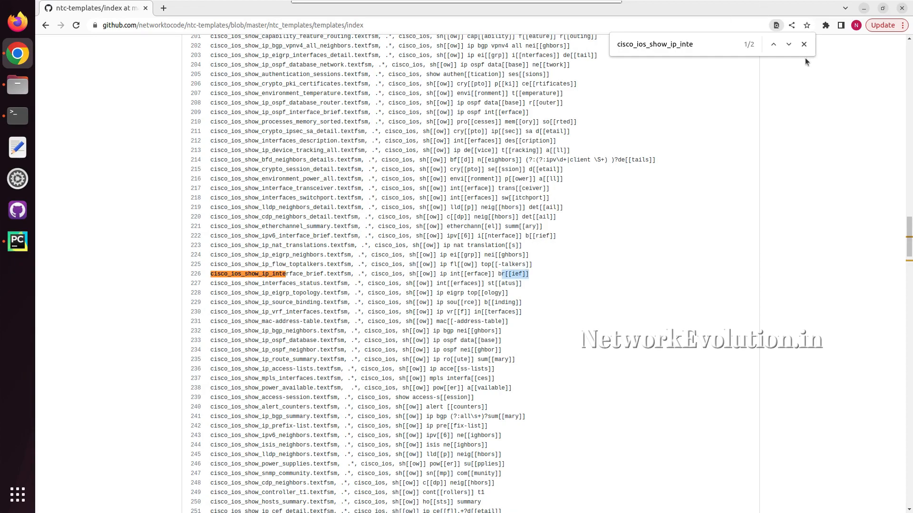
pyautogui.click(804, 44)
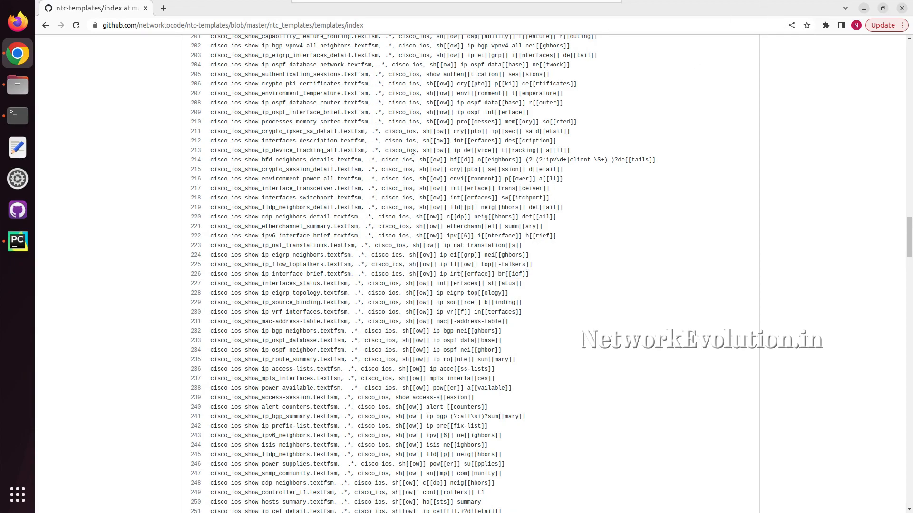
# - Back in PyCharm, check the interpreter packages and open the pycharm-venv location
pyautogui.scroll(3)
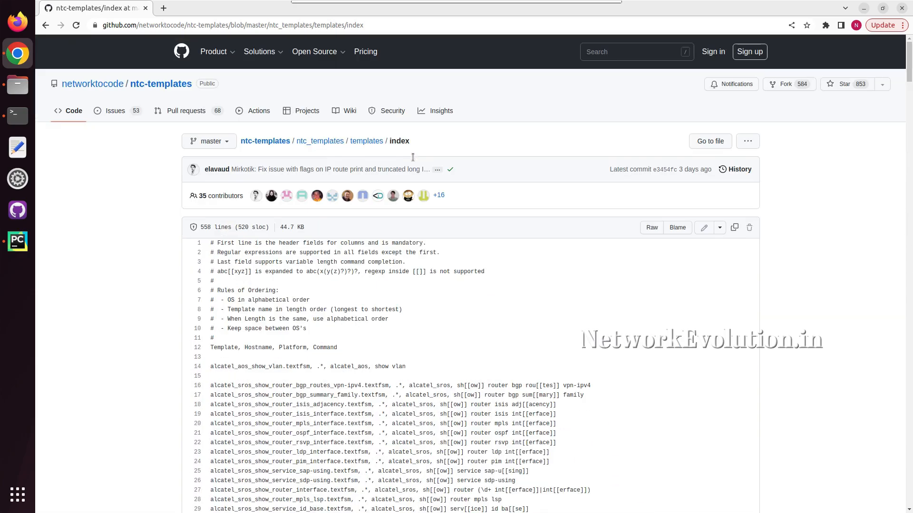
pyautogui.moveTo(18, 210)
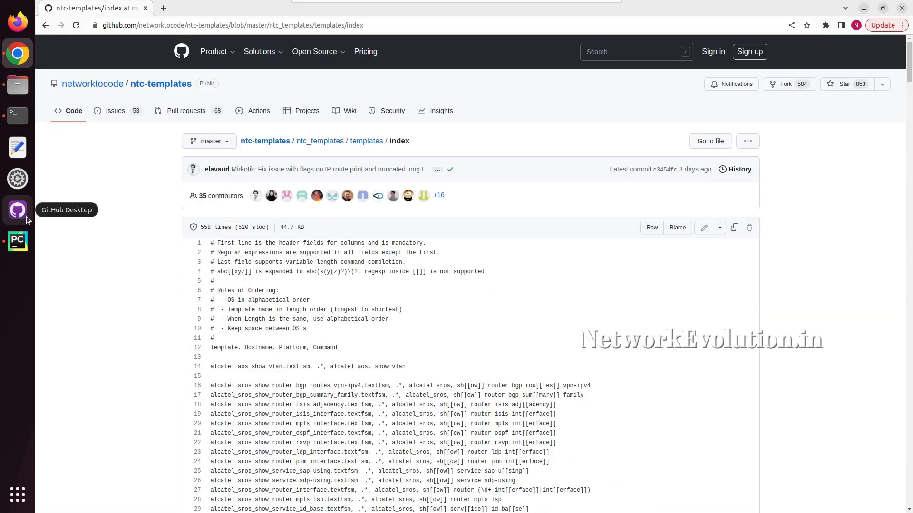
pyautogui.click(17, 241)
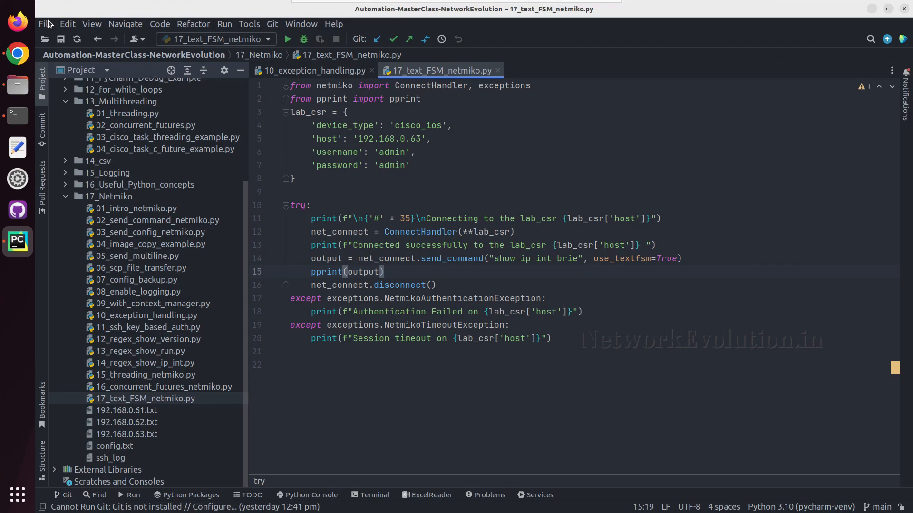
pyautogui.moveTo(96, 149)
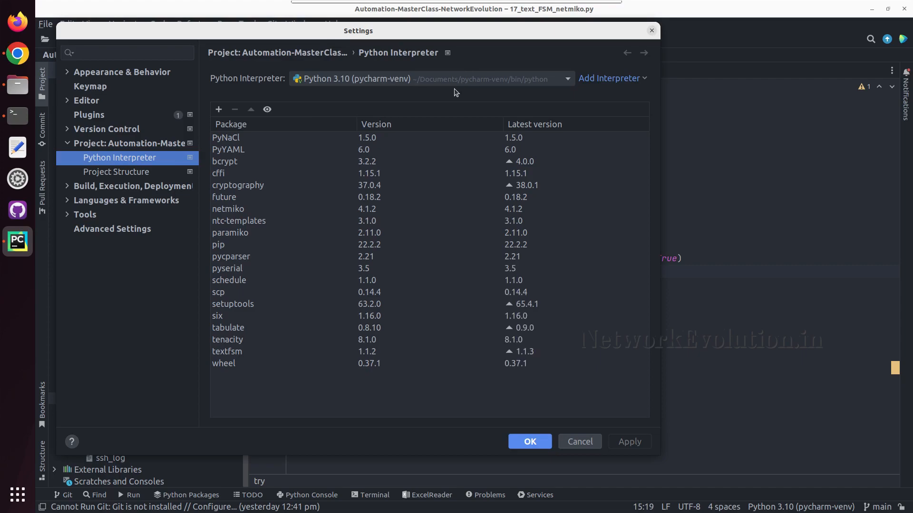
pyautogui.moveTo(573, 87)
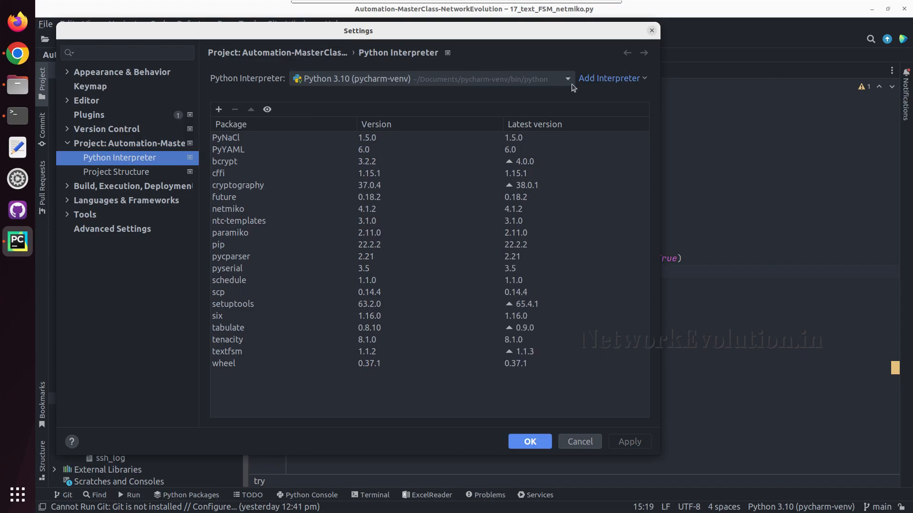
pyautogui.click(529, 442)
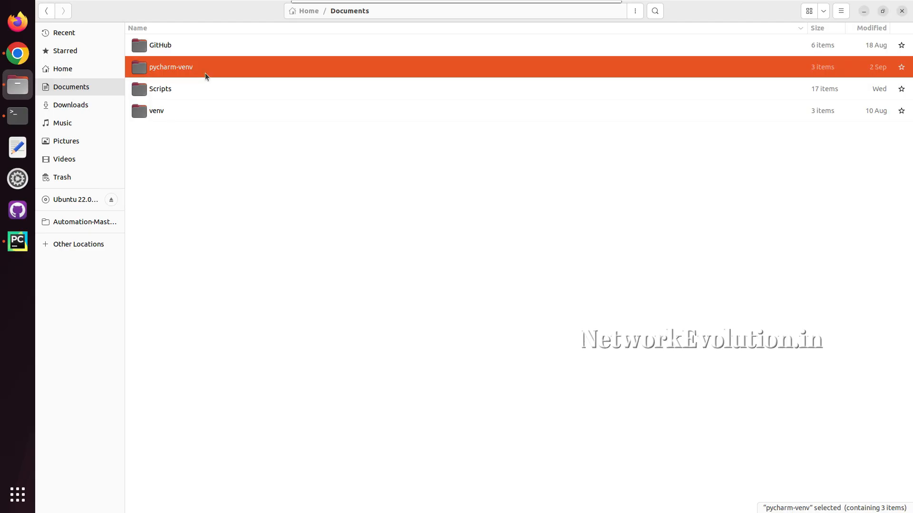
pyautogui.moveTo(158, 93)
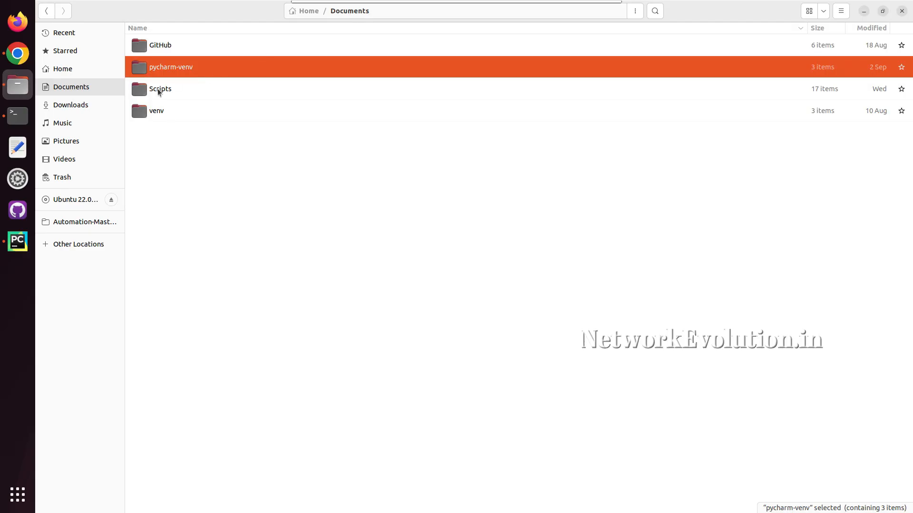
# - Browse pycharm-venv/lib/site-packages/ntc_templates into the local templates folder
pyautogui.doubleClick(171, 67)
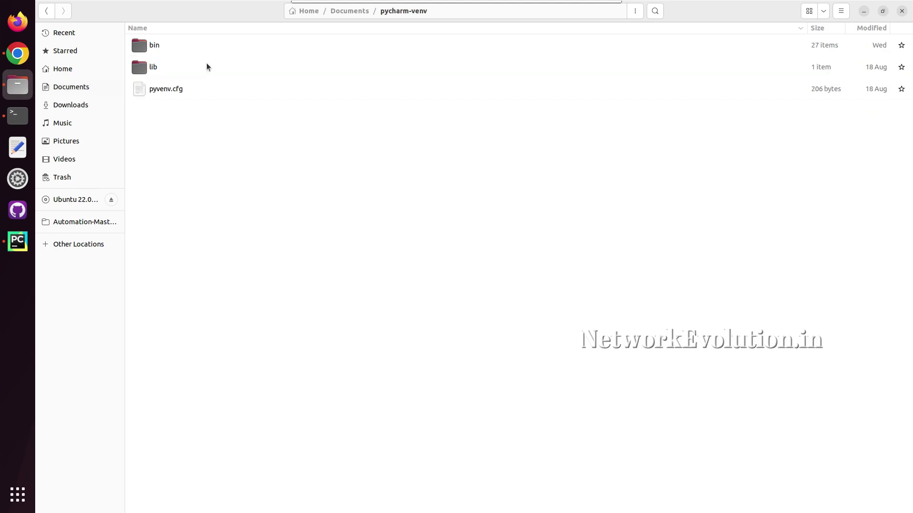
pyautogui.click(153, 66)
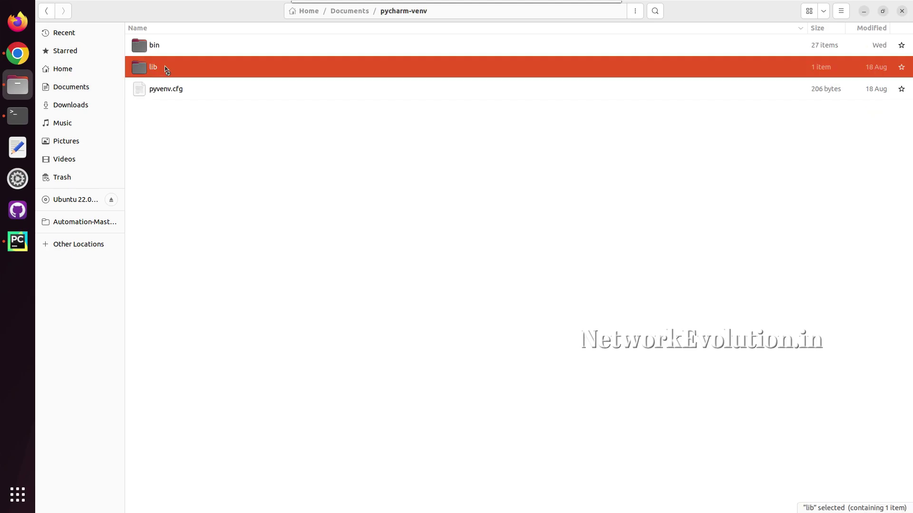
pyautogui.doubleClick(153, 66)
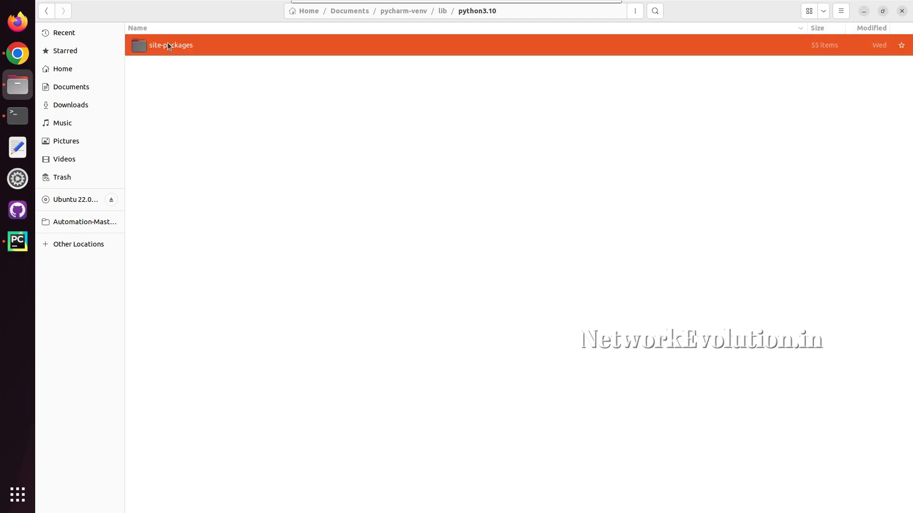
pyautogui.doubleClick(171, 45)
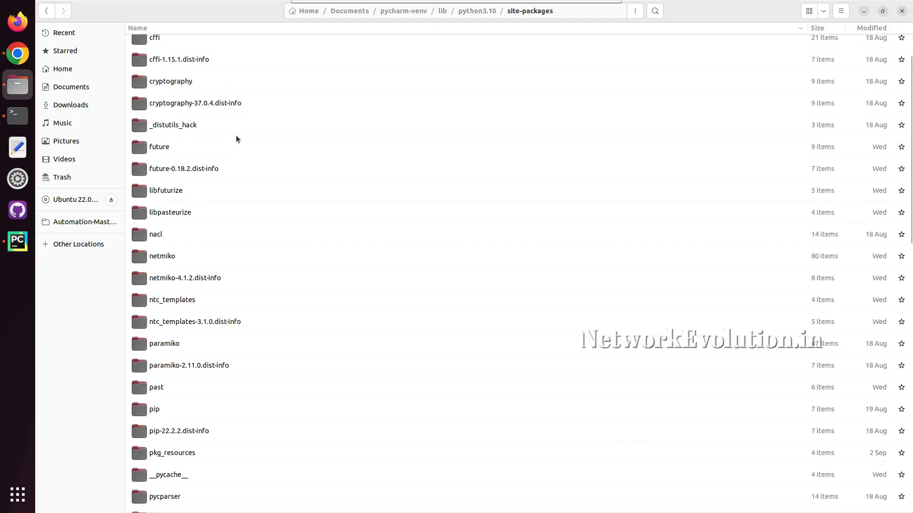
pyautogui.doubleClick(172, 300)
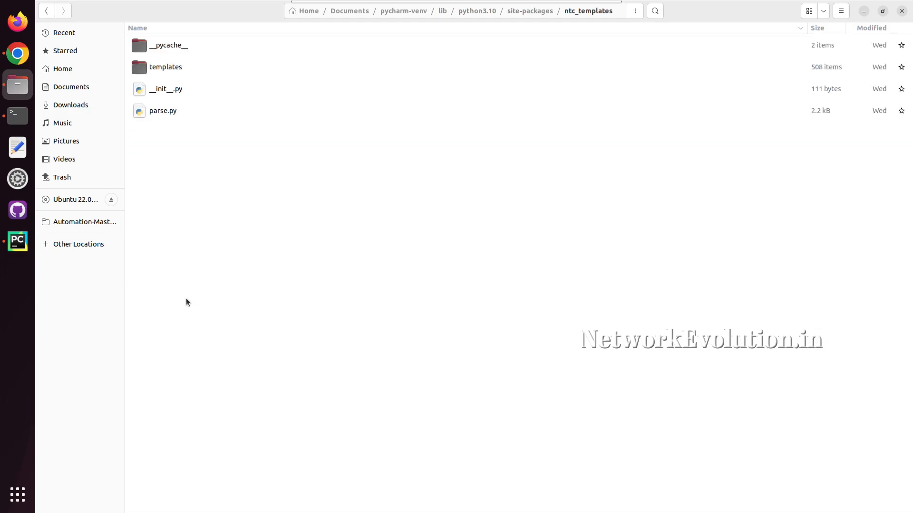
pyautogui.doubleClick(165, 67)
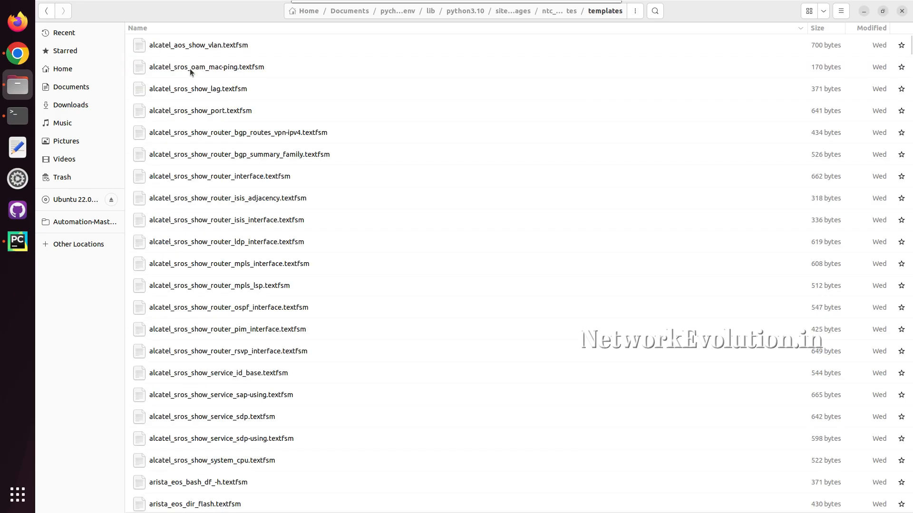
# - Scroll through the 508 local .textfsm templates, then switch back to GitHub's index file
pyautogui.scroll(-3)
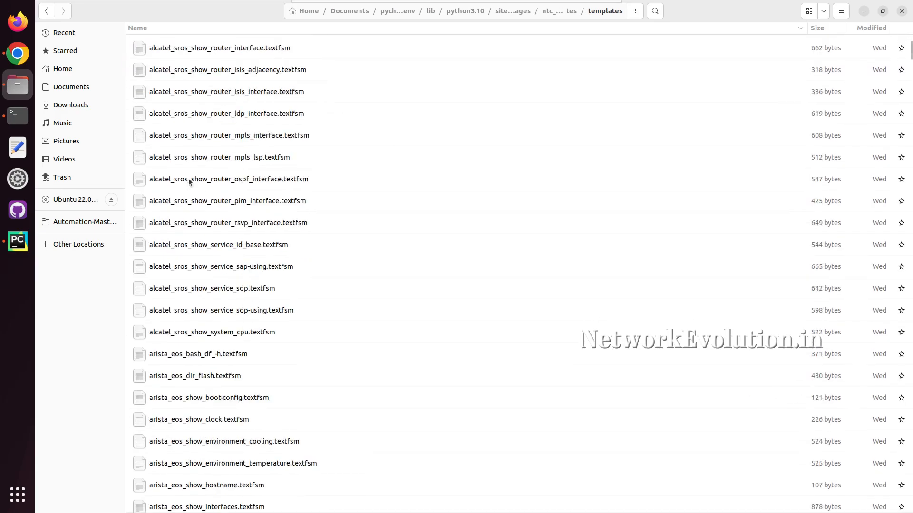
pyautogui.scroll(-3)
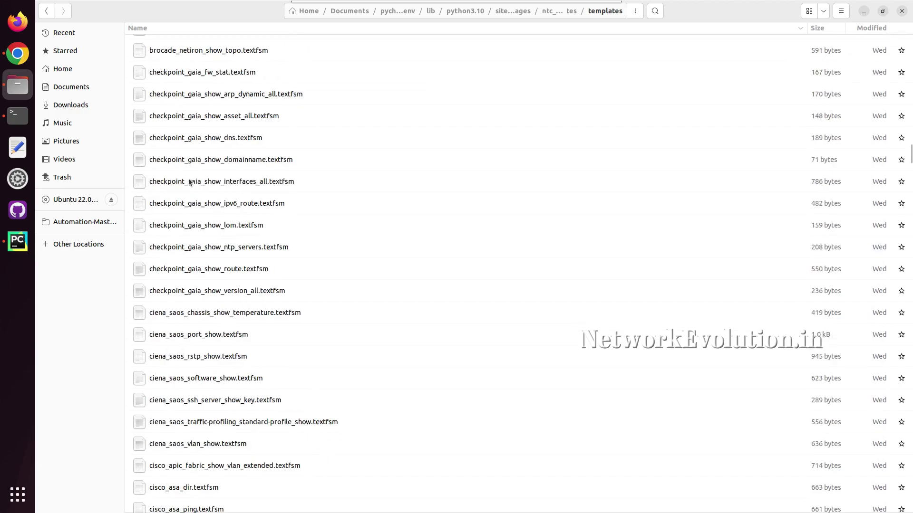
pyautogui.scroll(-3)
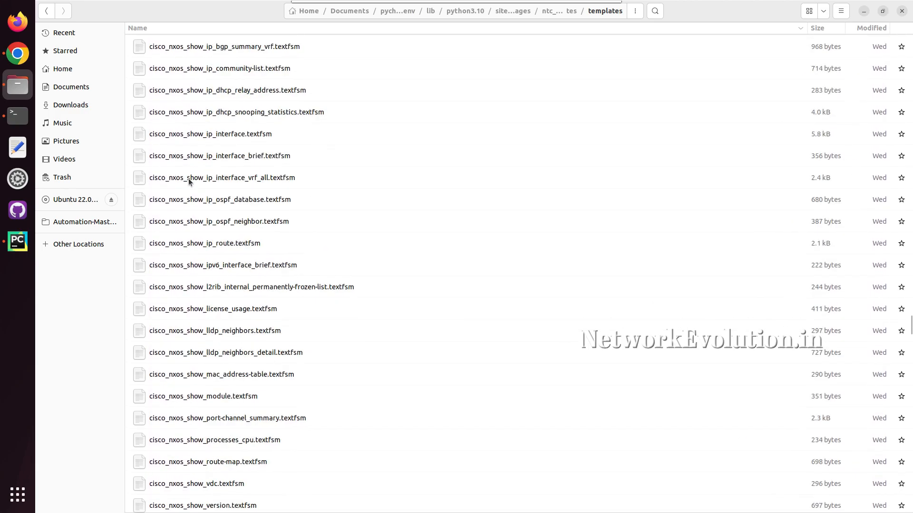
pyautogui.scroll(-3)
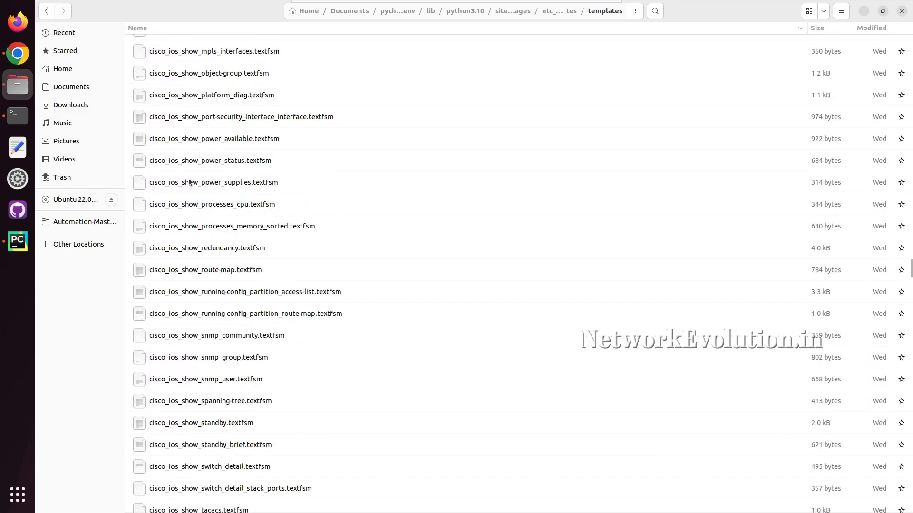
pyautogui.scroll(-3)
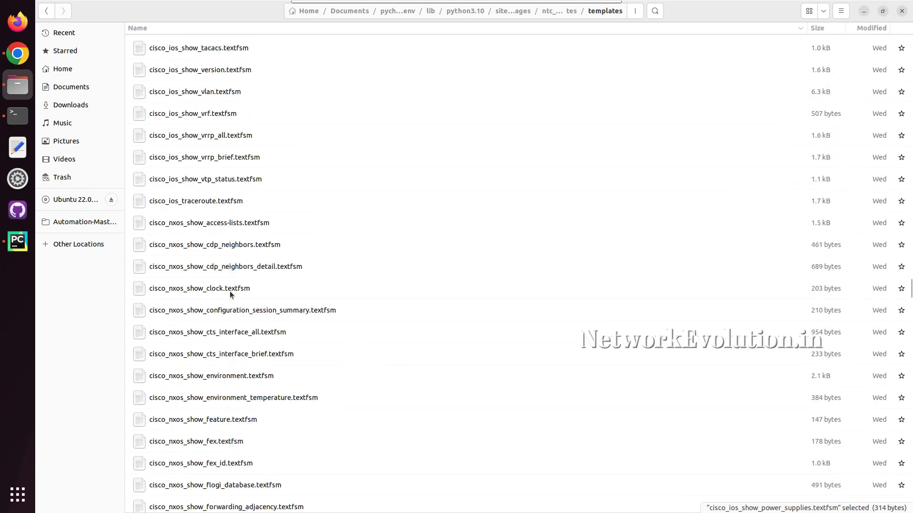
pyautogui.scroll(3)
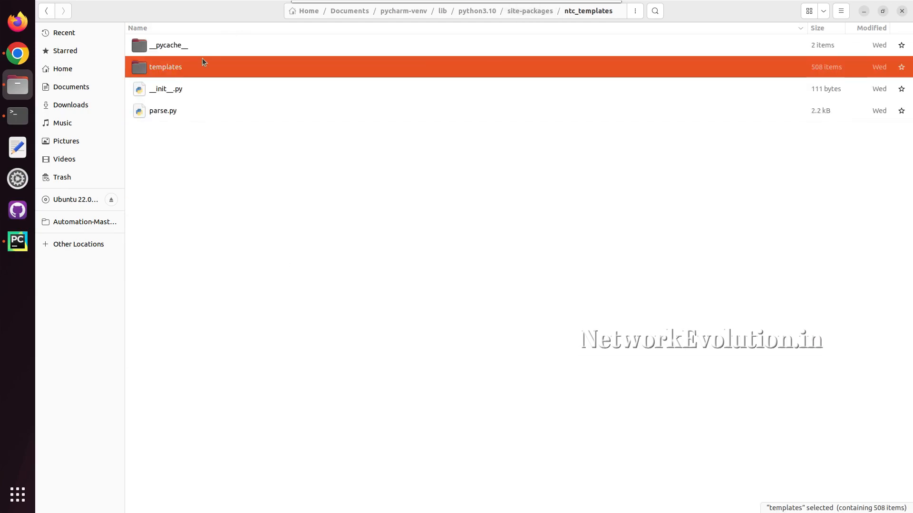
pyautogui.doubleClick(165, 66)
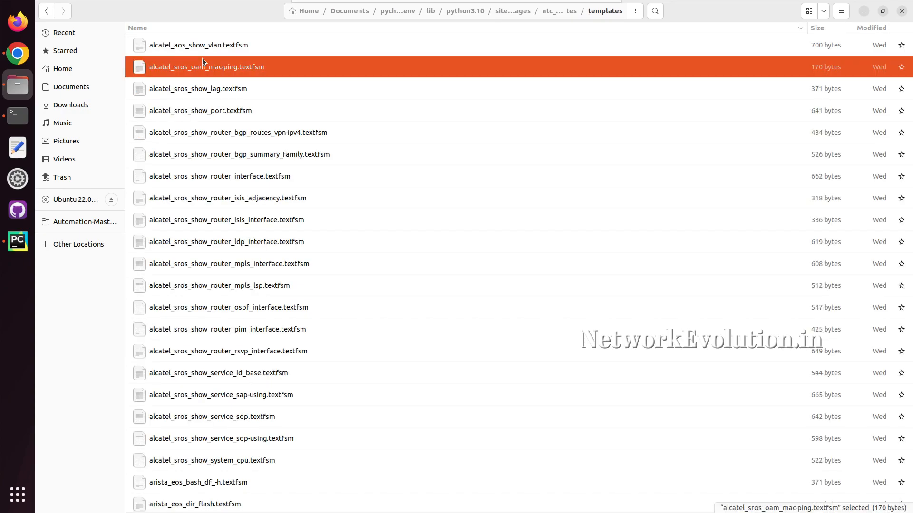
pyautogui.click(47, 10)
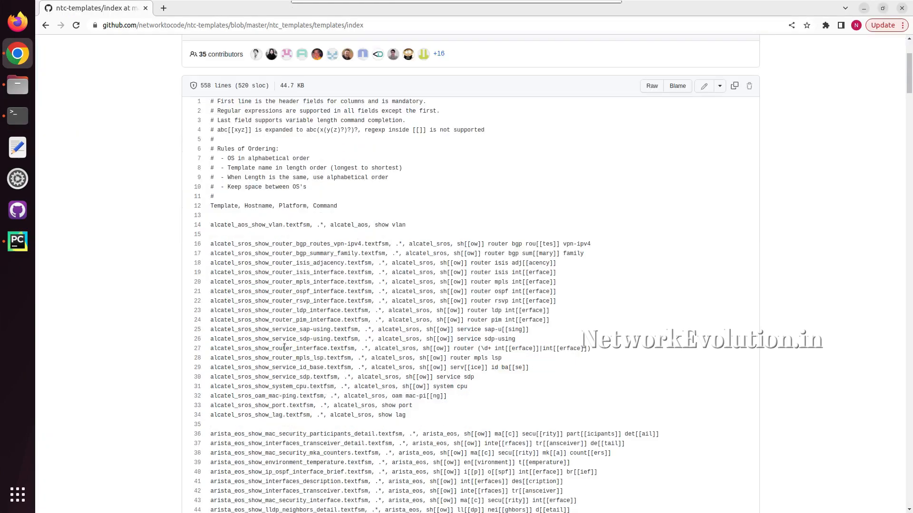
# - Scroll further through the ntc-templates index file, then return to the PyCharm script
pyautogui.scroll(-3)
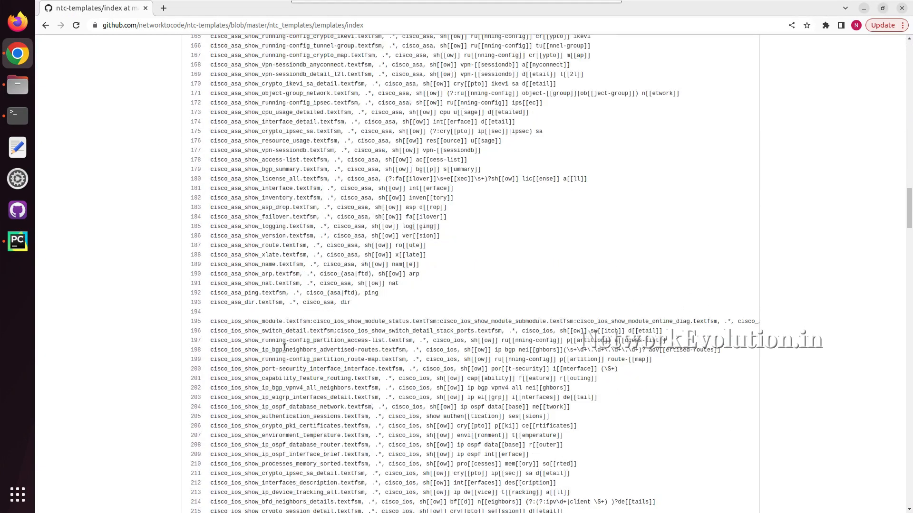
pyautogui.scroll(-3)
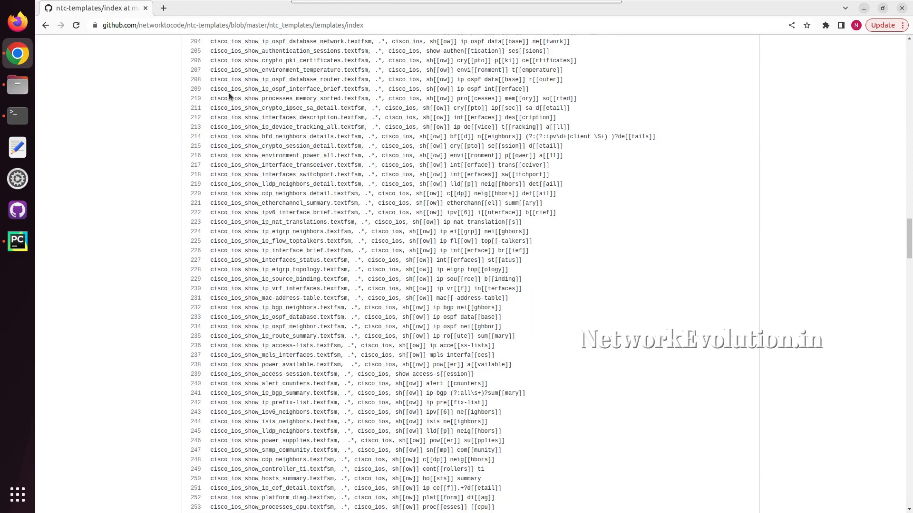
pyautogui.scroll(-3)
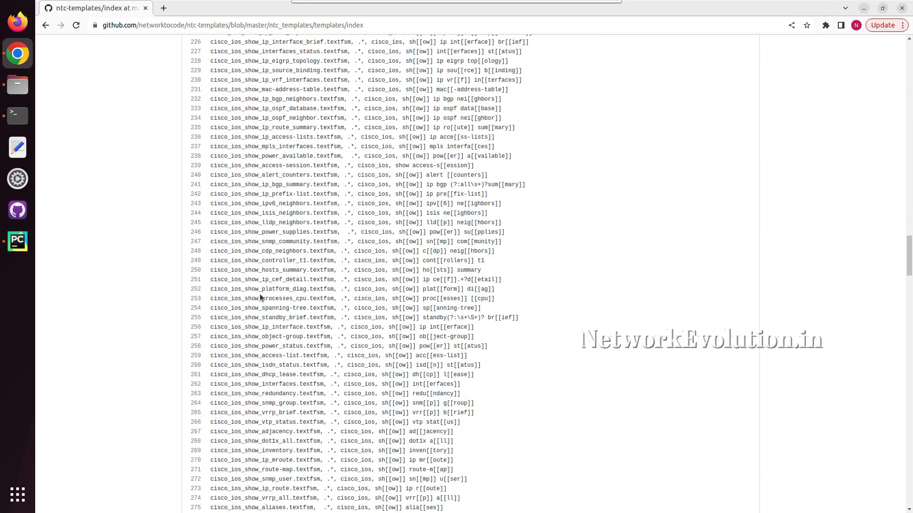
pyautogui.moveTo(17, 241)
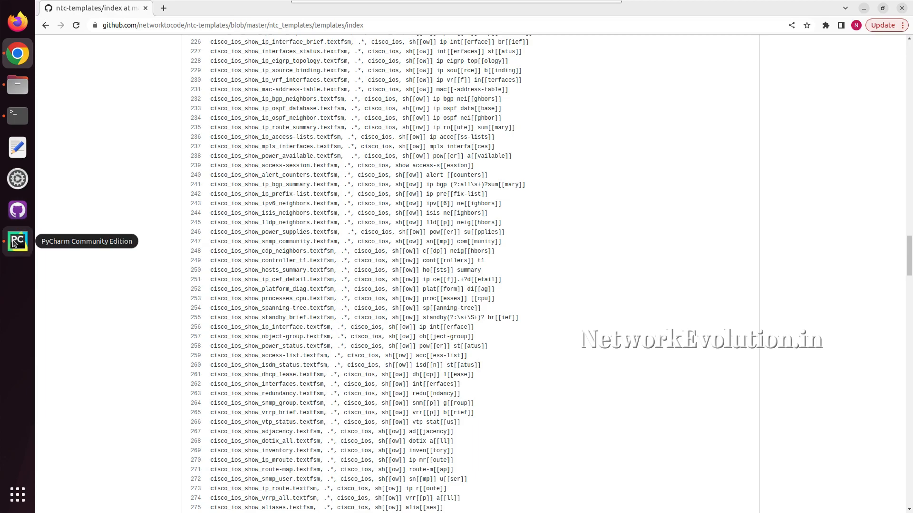
pyautogui.click(17, 241)
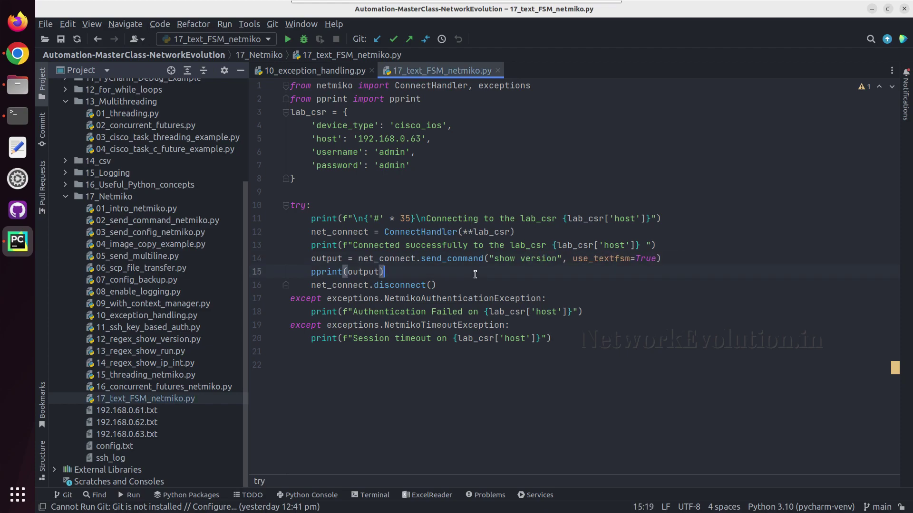
pyautogui.moveTo(508, 371)
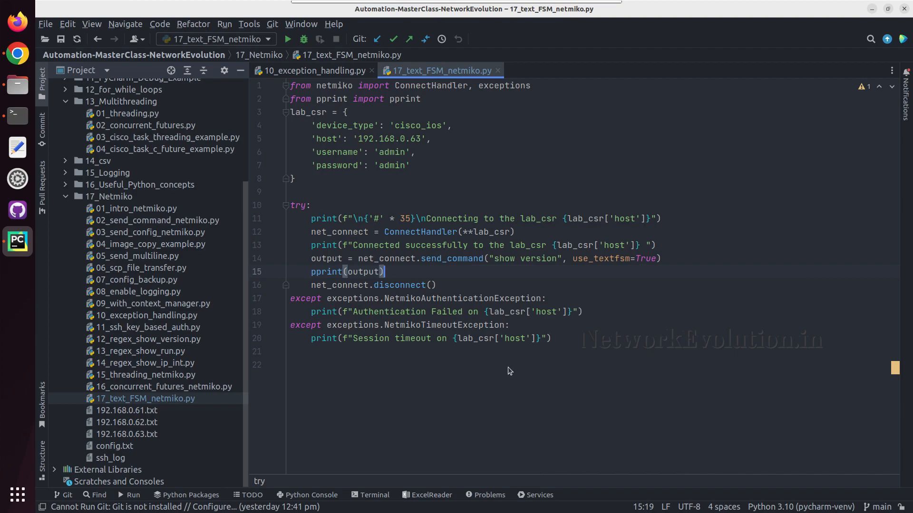
# - Run the show version script, reviewing hostname CSR-17.31 and version 17.3.3, then hide output
pyautogui.click(286, 39)
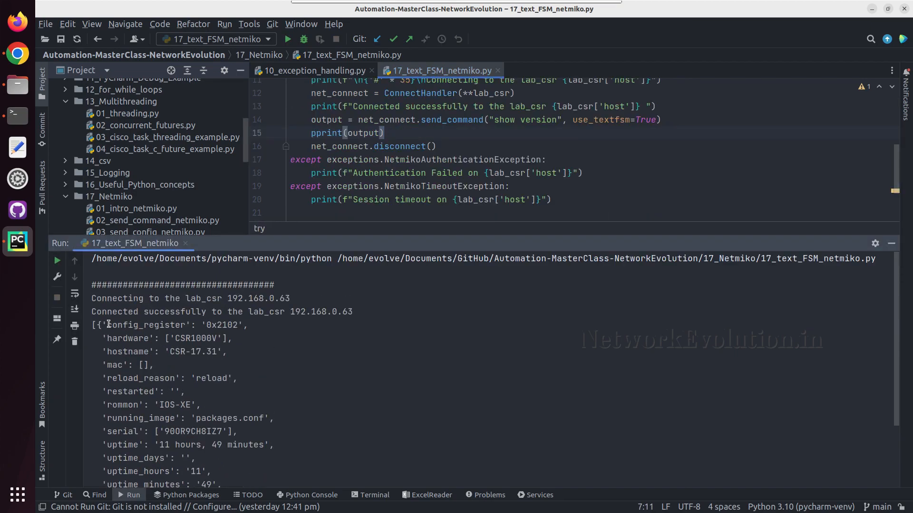
pyautogui.scroll(-3)
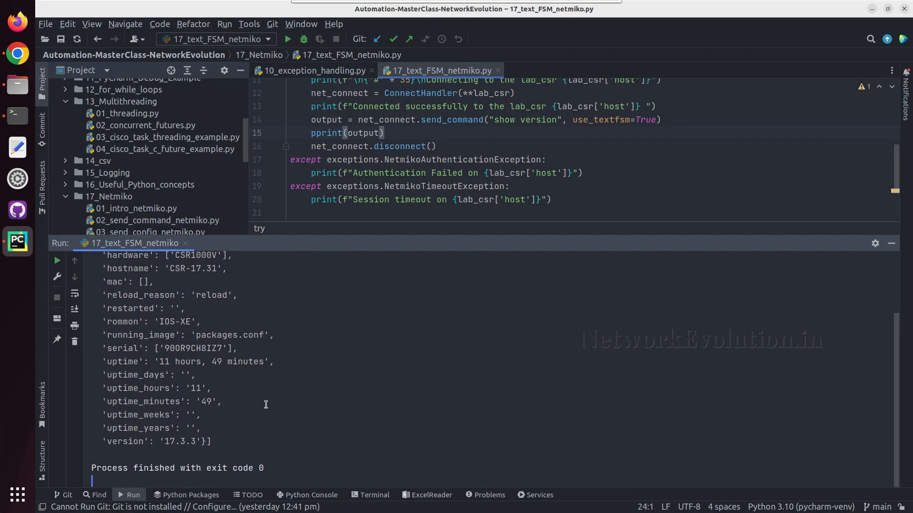
pyautogui.click(890, 244)
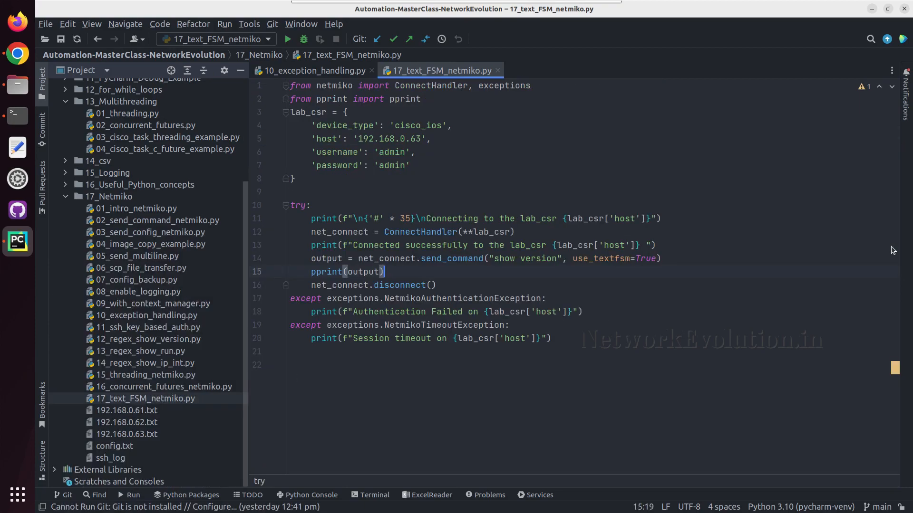
# - Change the command back to 'show ip int brie' and rerun for parsed interface dictionaries
pyautogui.click(547, 259)
pyautogui.write('ip int bri')
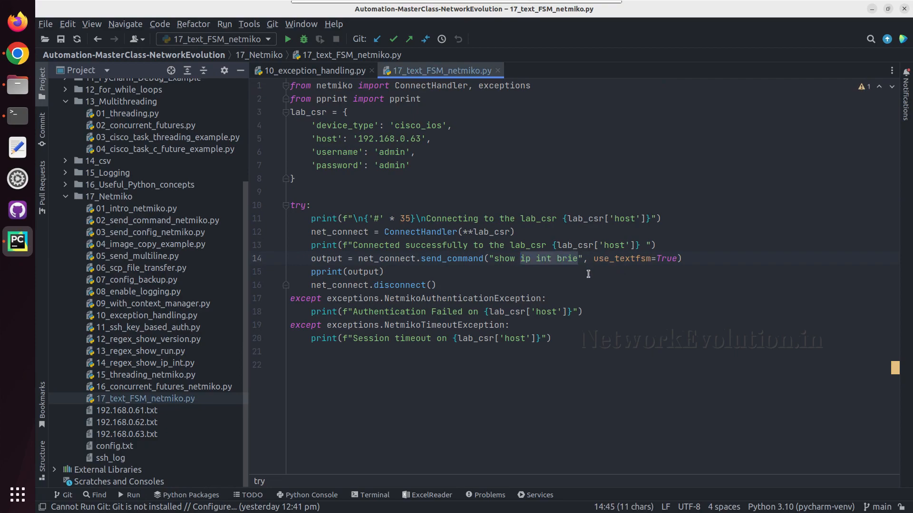
pyautogui.click(384, 272)
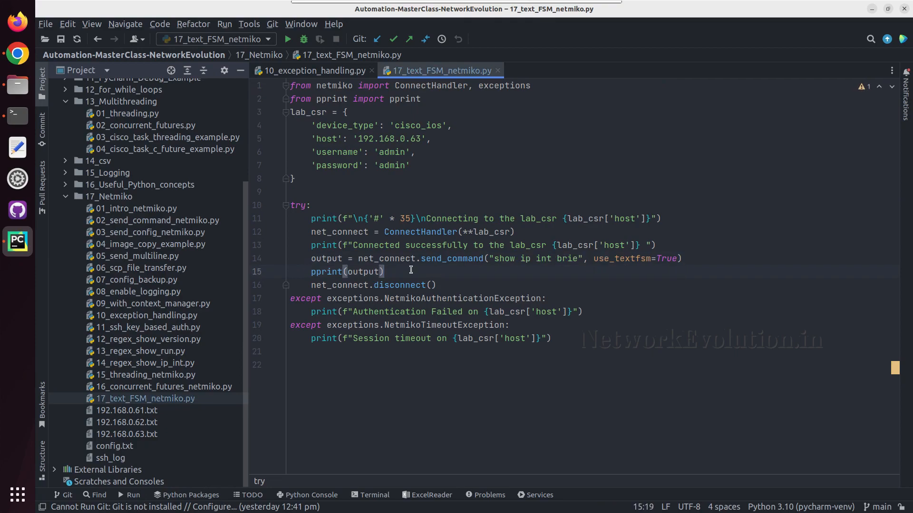
pyautogui.rightClick(410, 269)
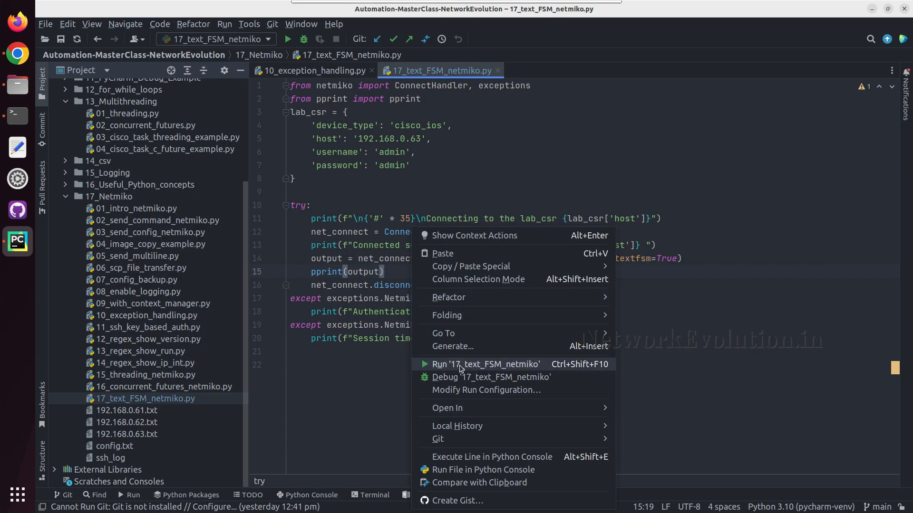
pyautogui.click(486, 364)
pyautogui.write('print(')
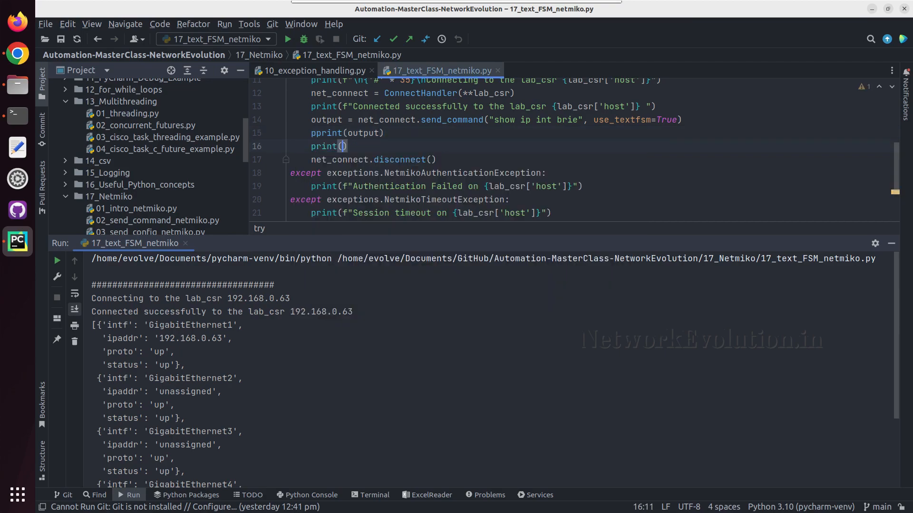
# - Start the f-string print with 'Interface {output[0]['intf']}'
pyautogui.write('f"Interface')
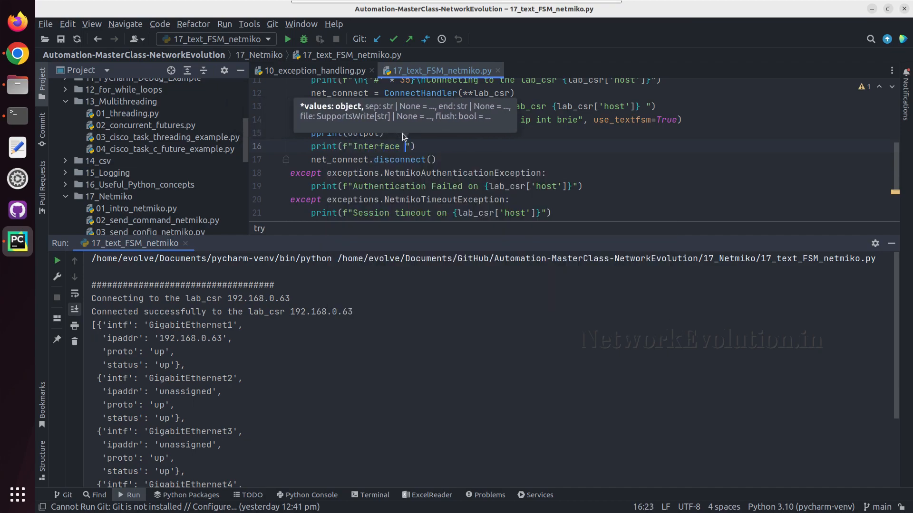
pyautogui.write('{}')
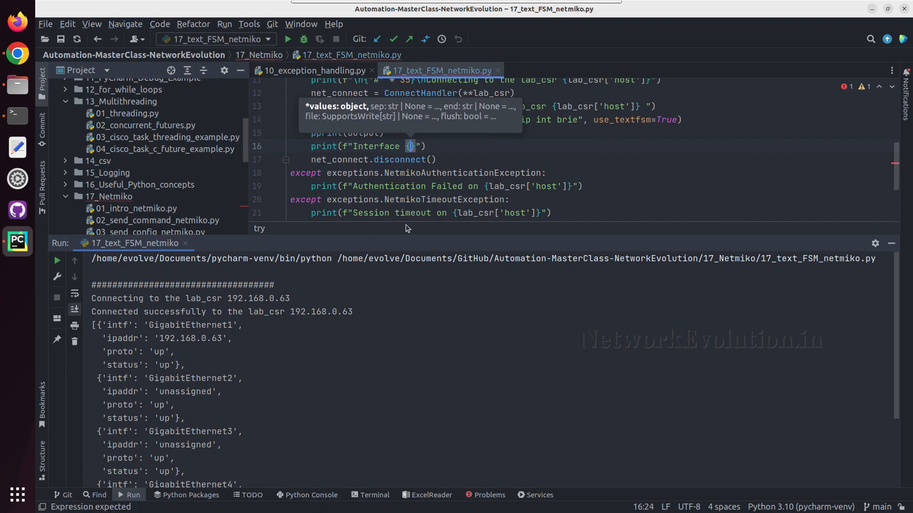
pyautogui.write('output')
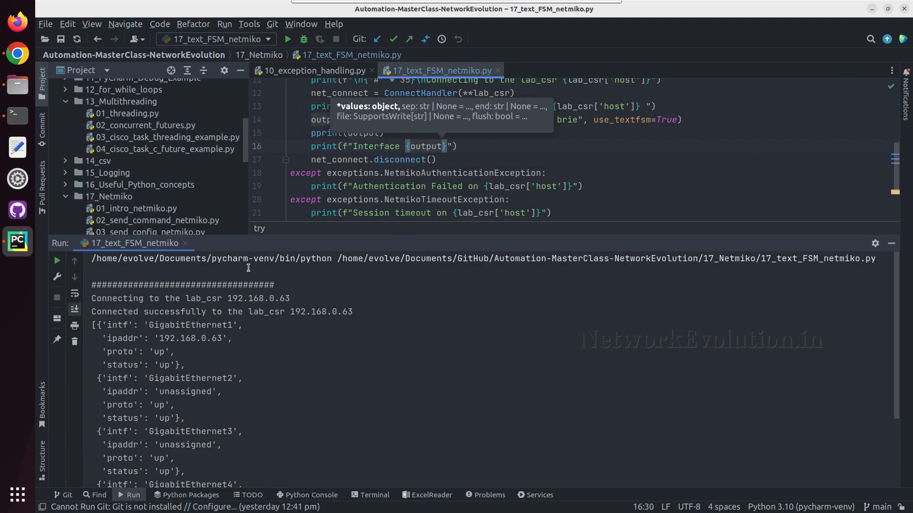
pyautogui.moveTo(98, 325)
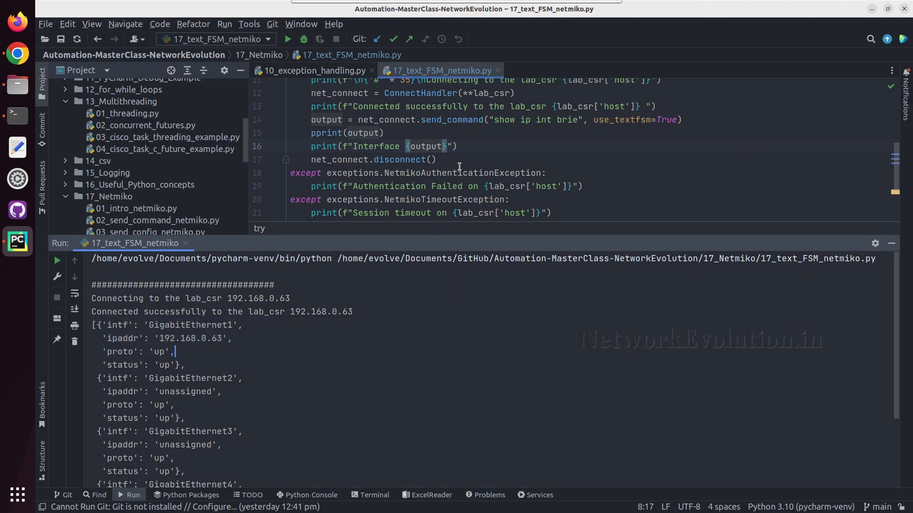
pyautogui.click(443, 146)
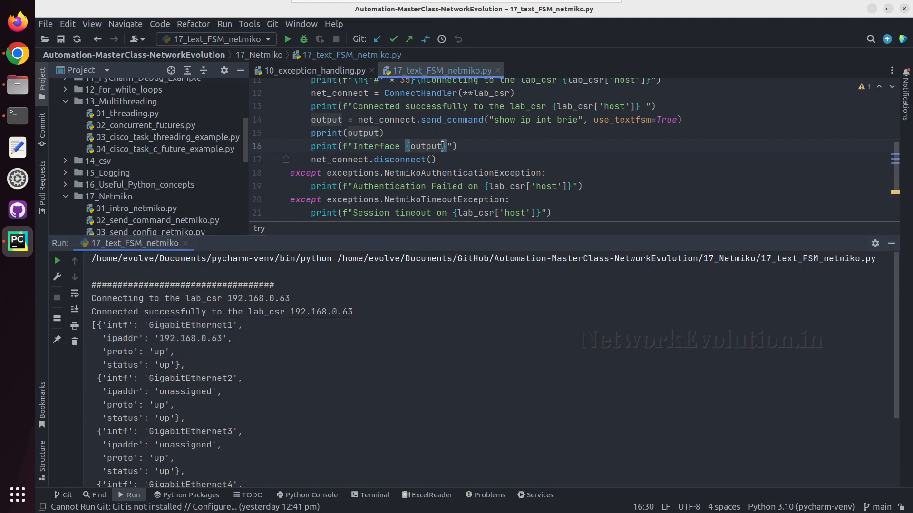
pyautogui.write('[0]')
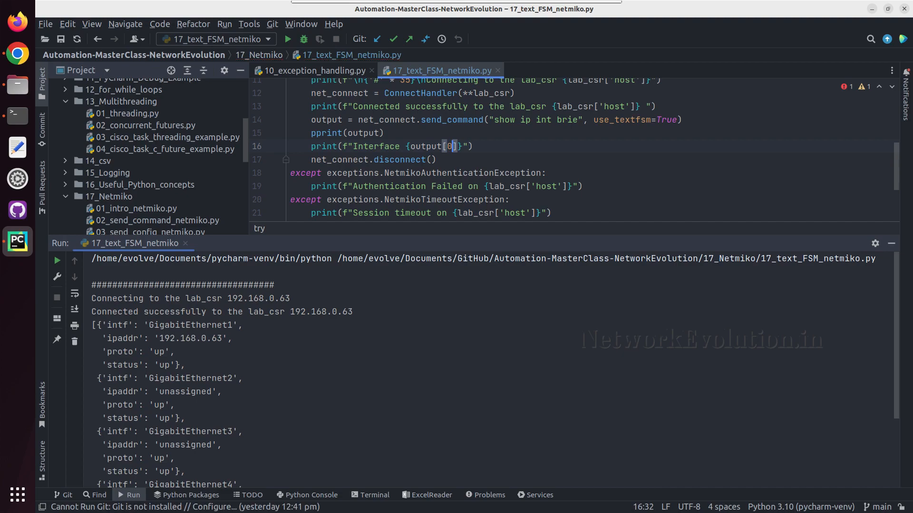
pyautogui.write('[]')
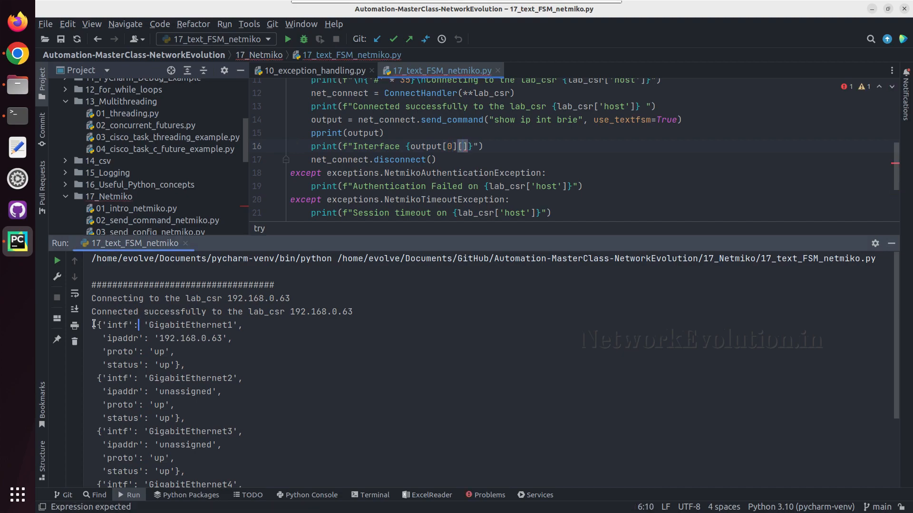
pyautogui.doubleClick(121, 324)
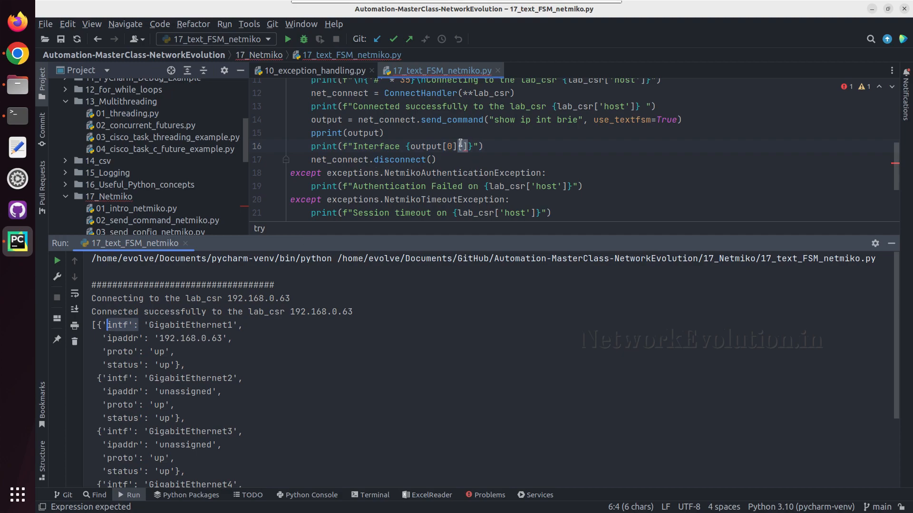
pyautogui.write("'intf")
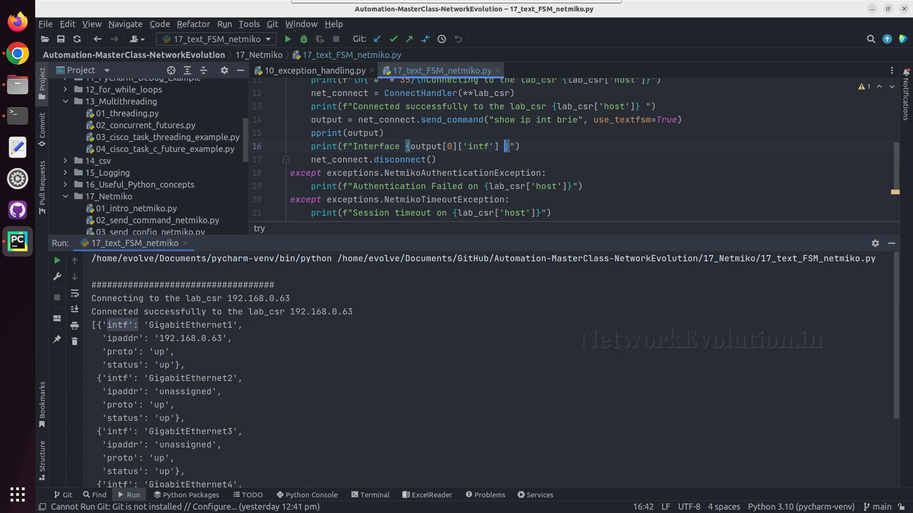
# - Finish the print with 'IP is {output[0]['ipaddr']}'
pyautogui.write('IP is')
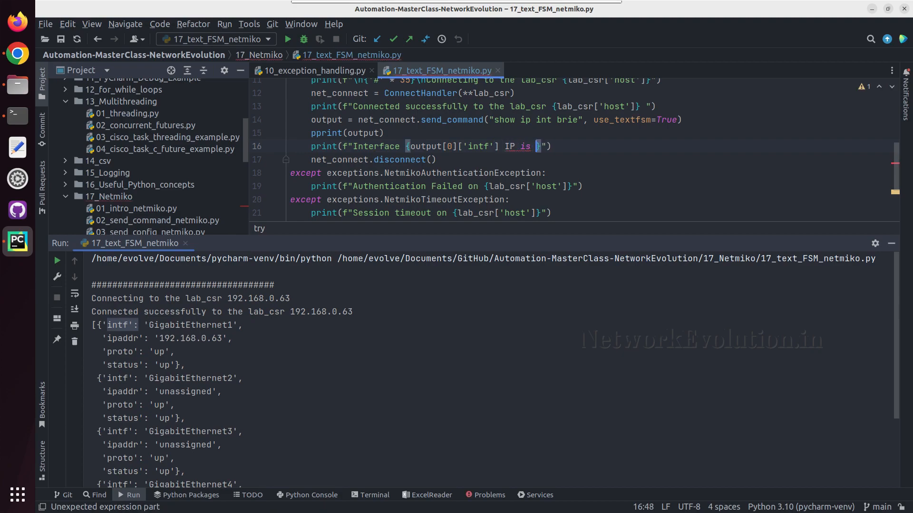
pyautogui.write('{}')
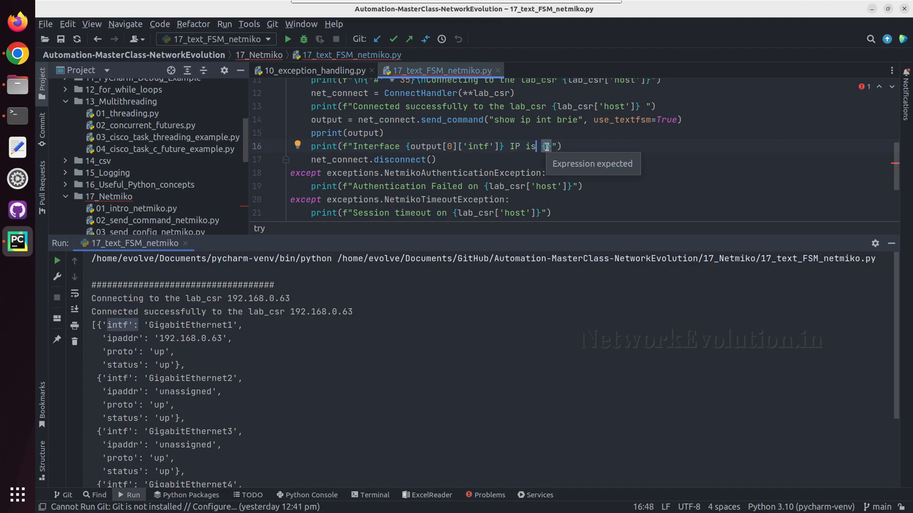
pyautogui.write('output[0][')
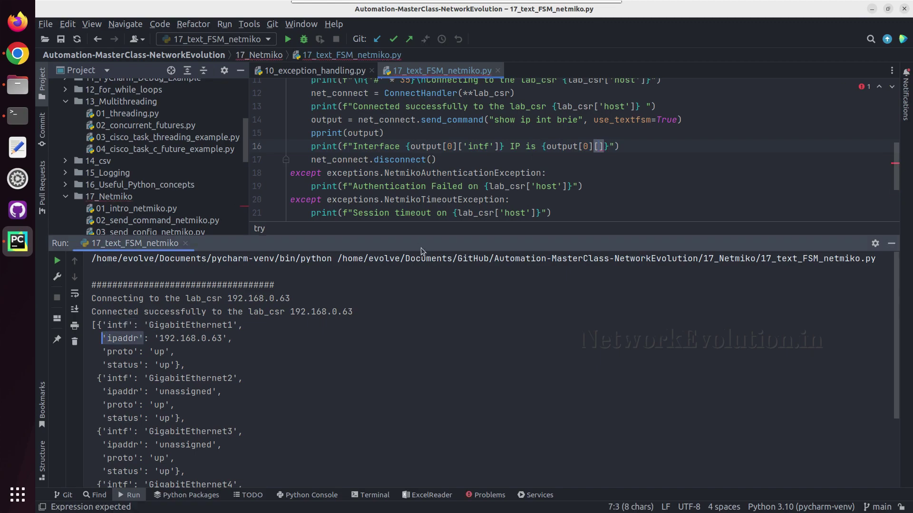
pyautogui.click(598, 146)
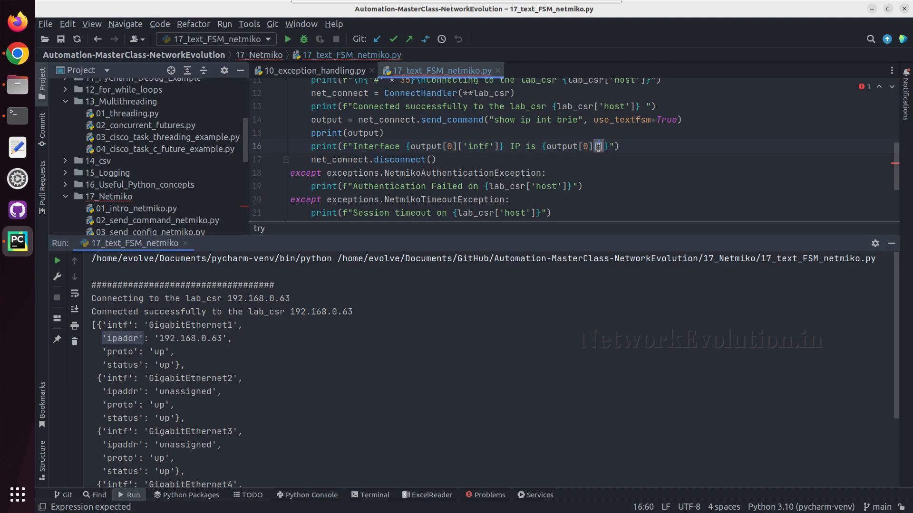
pyautogui.write("'ipaddr'")
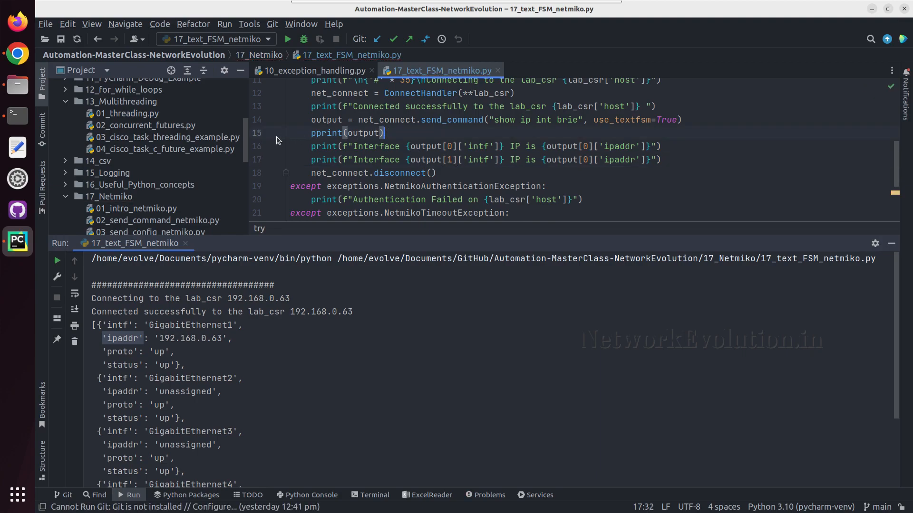
# - Remove the pprint(output) line and run the 17_text_FSM_netmiko script
pyautogui.click(346, 133)
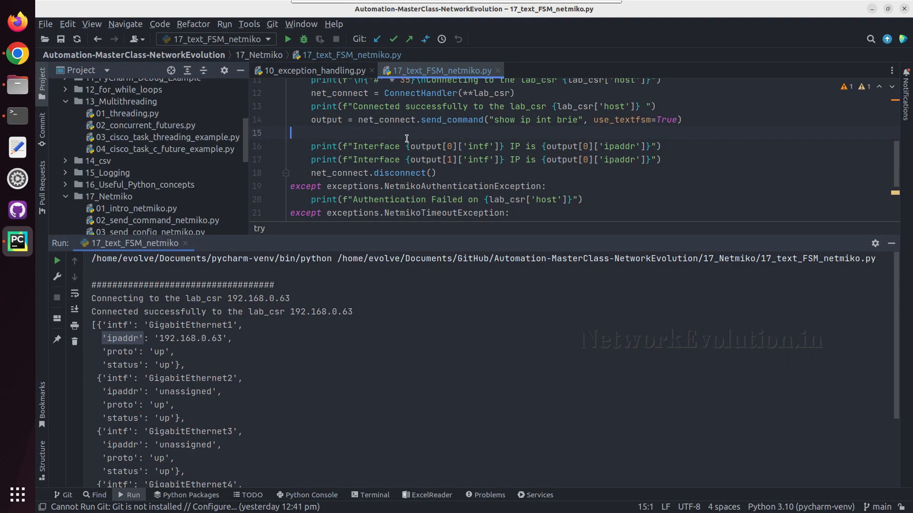
pyautogui.moveTo(388, 132)
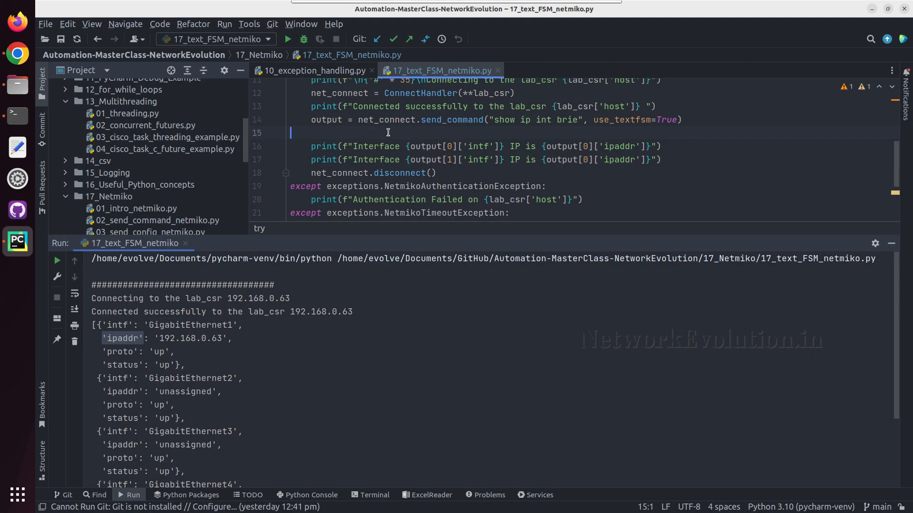
pyautogui.rightClick(387, 132)
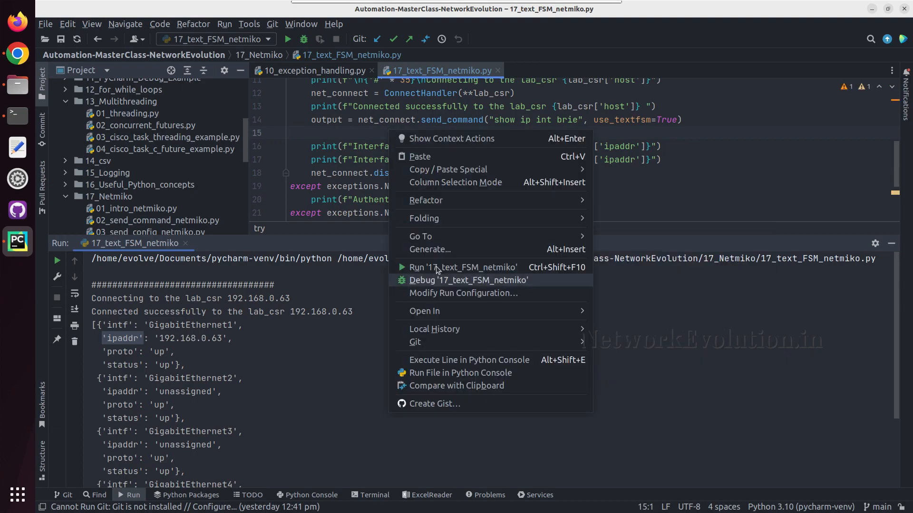
pyautogui.click(462, 267)
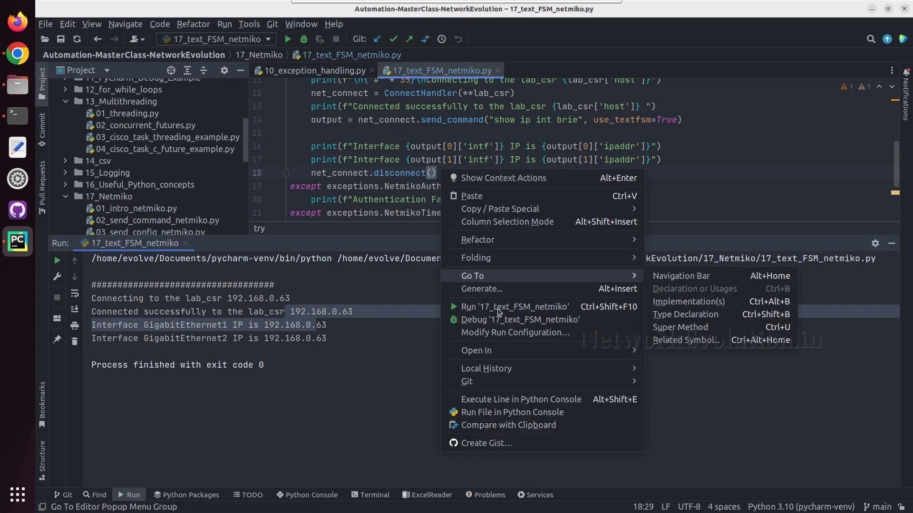
# - Rerun the script, confirm GigabitEthernet2 shows as unassigned, and hide the run output
pyautogui.click(514, 306)
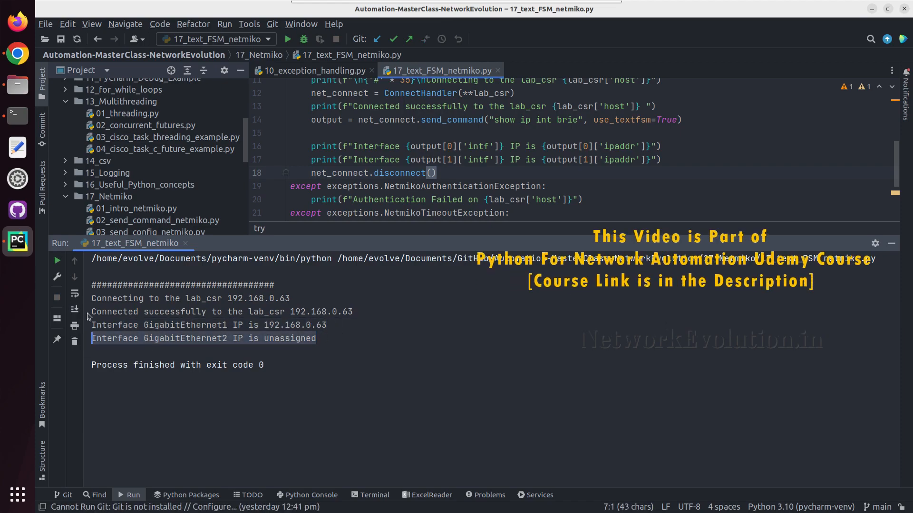
pyautogui.click(438, 173)
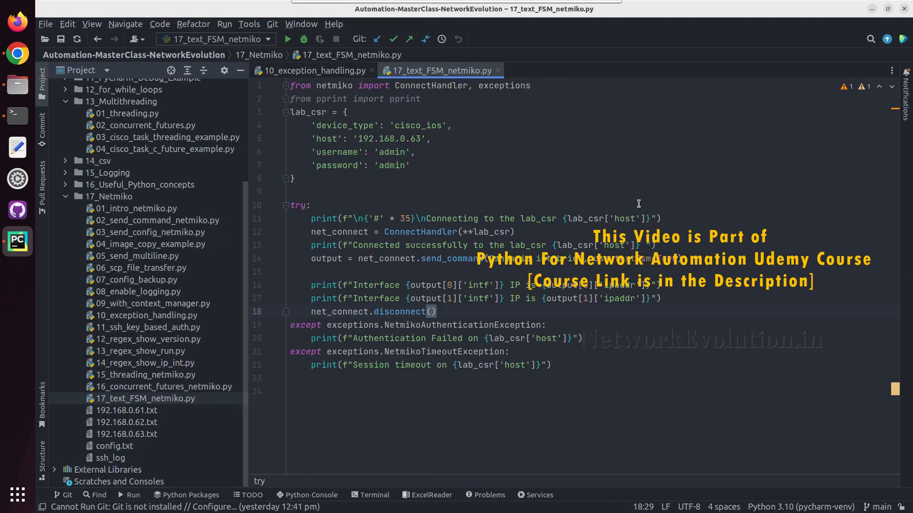
pyautogui.click(321, 191)
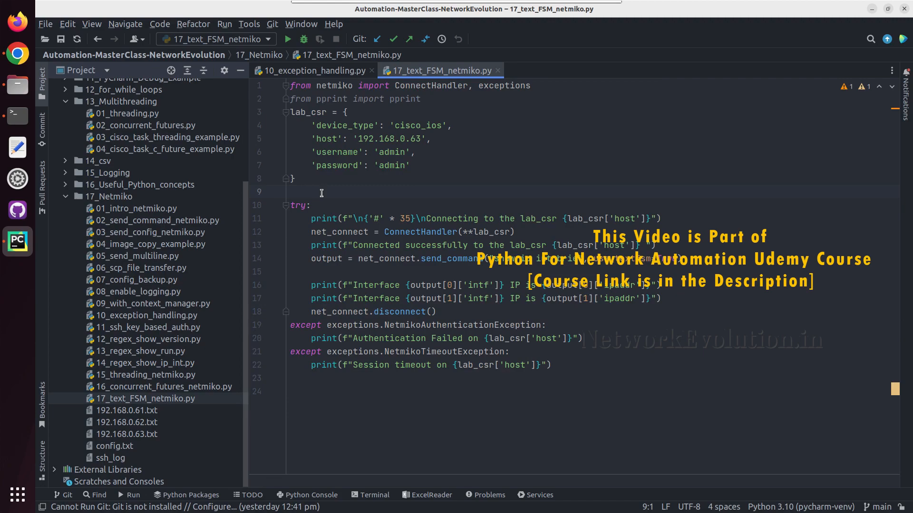